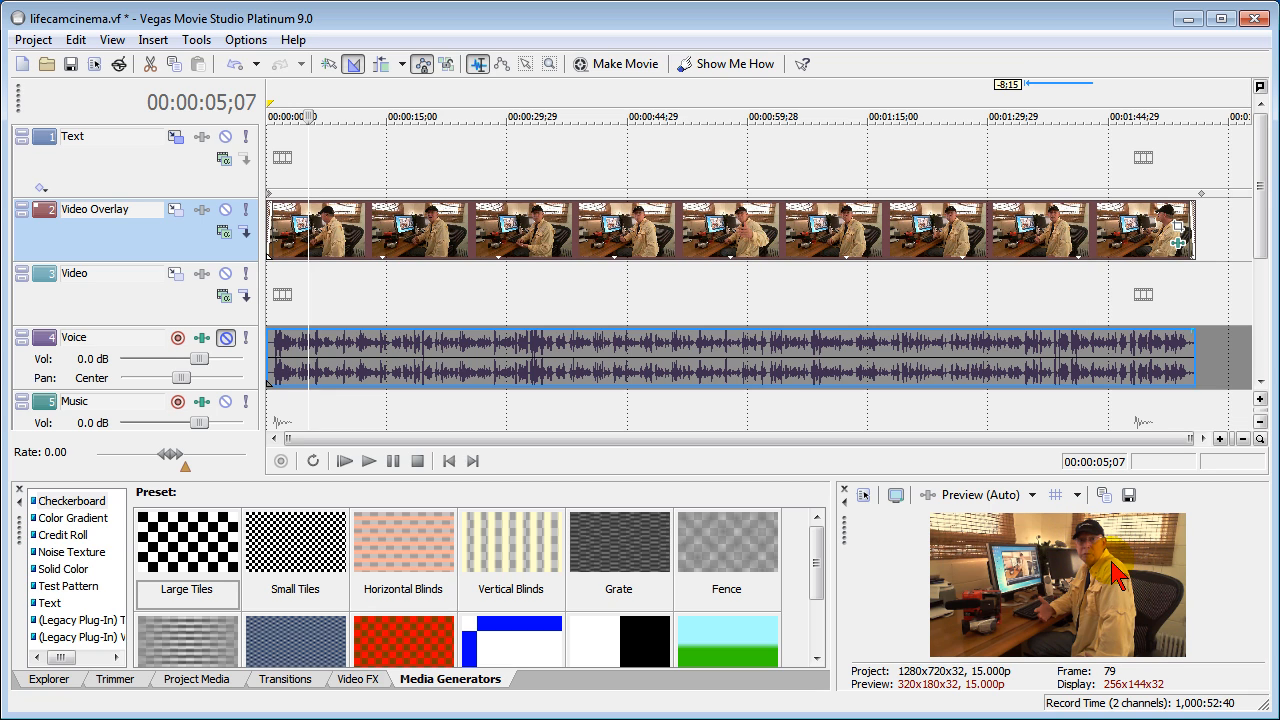
mouse_move(1113, 585)
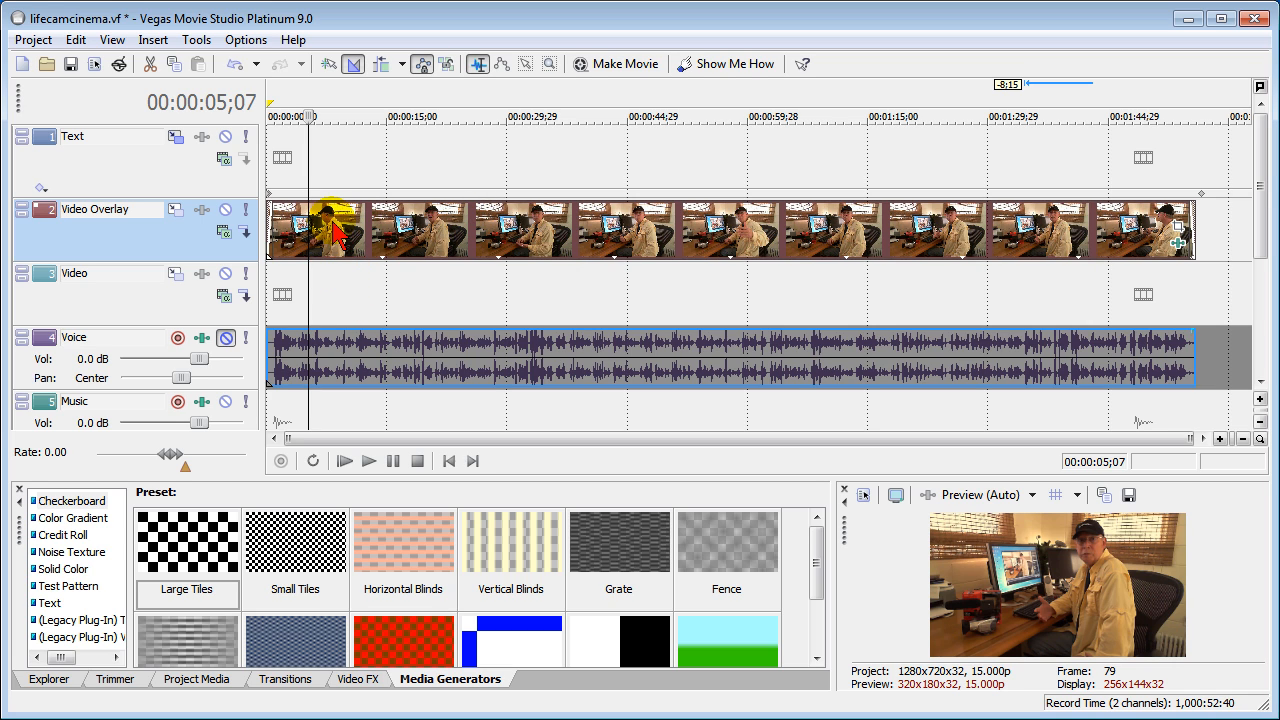
mouse_move(335, 228)
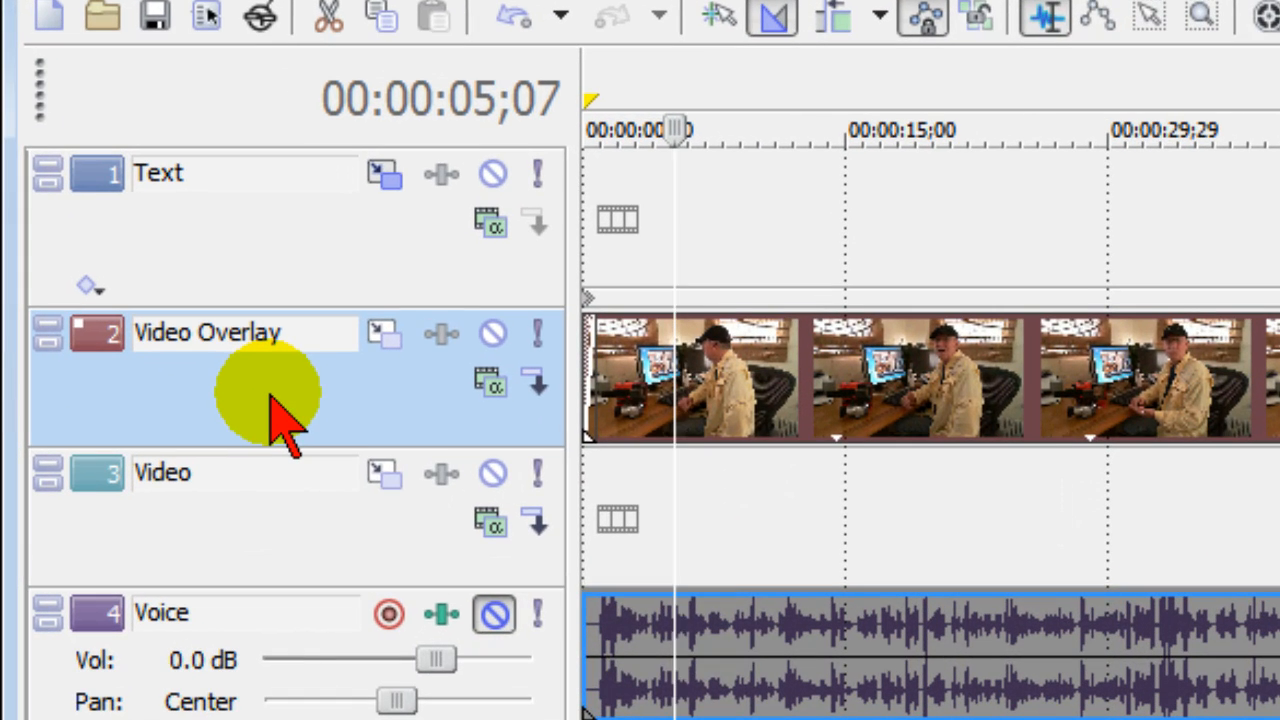
Duplicate the Video Overlay track so a 'Copy of Video Overlay' track sits beneath it.
right_click(270, 390)
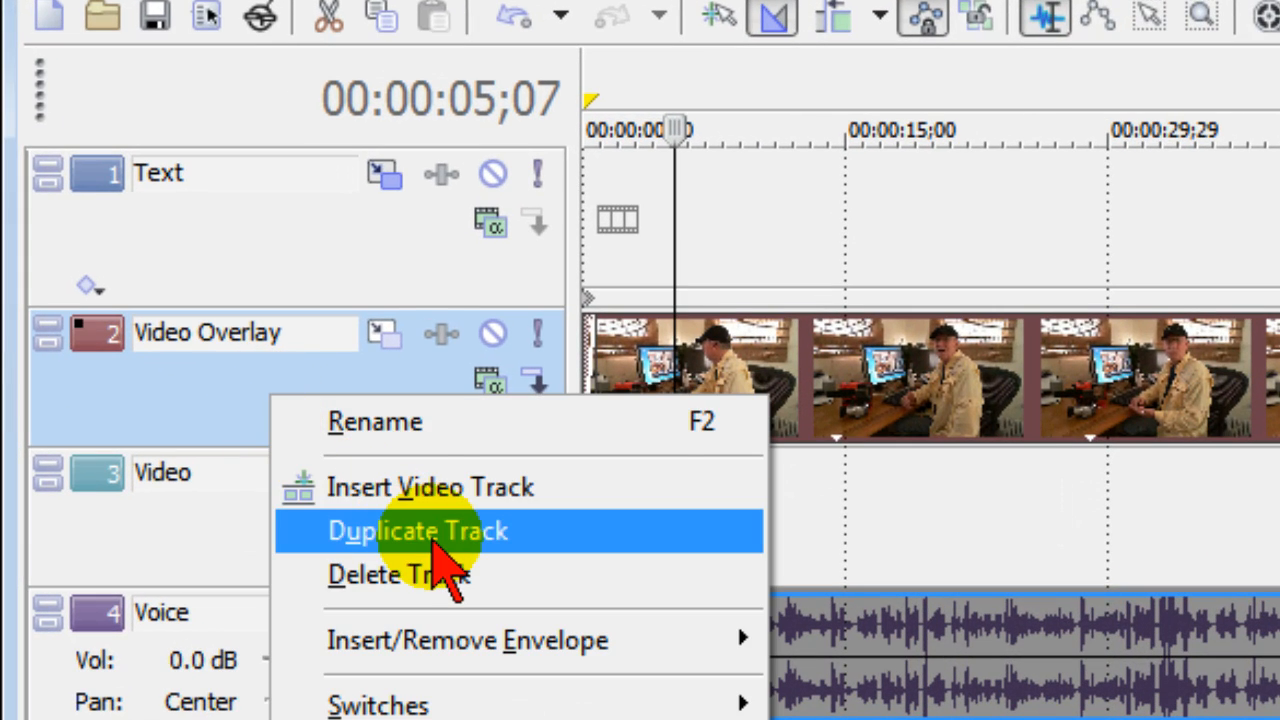
left_click(417, 530)
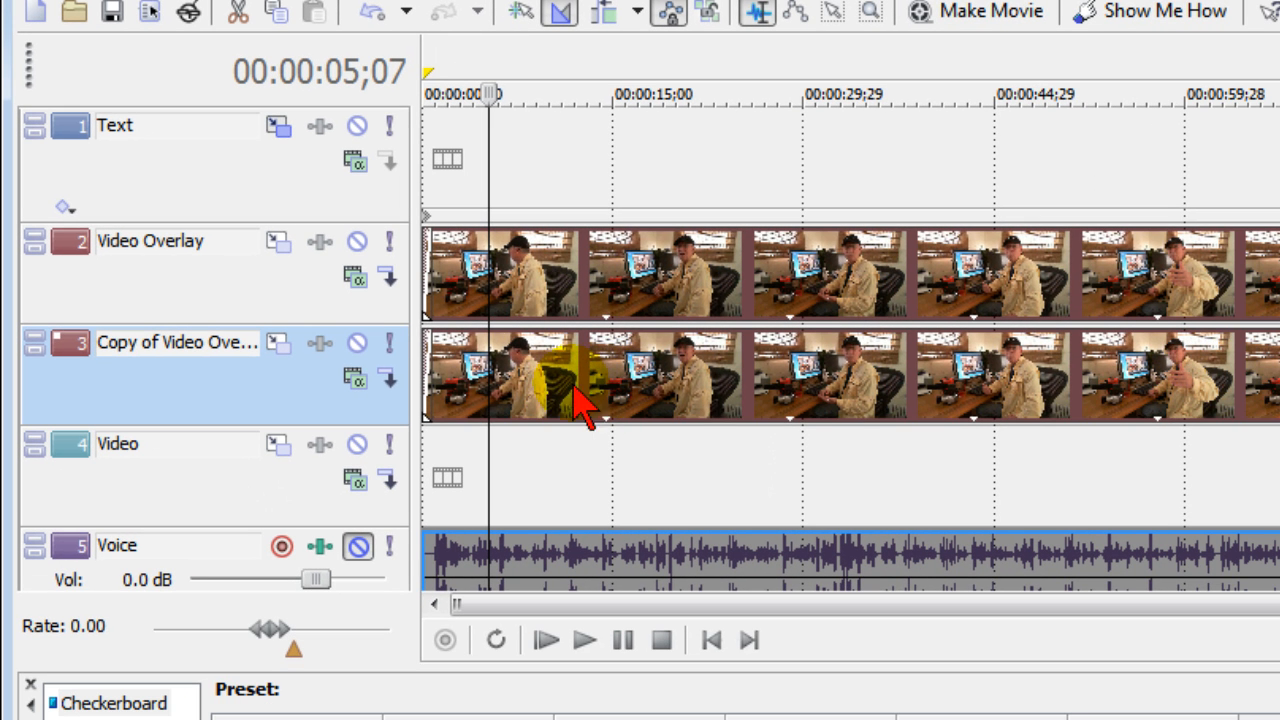
mouse_move(690, 280)
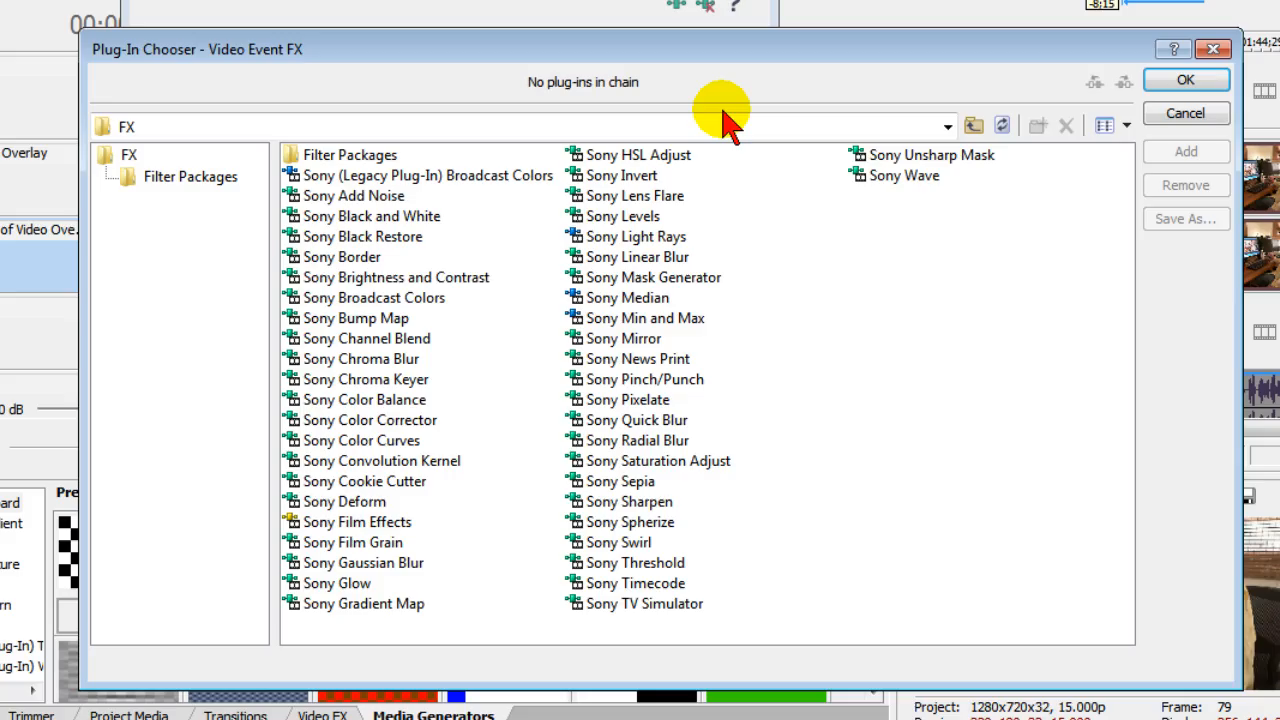
mouse_move(612, 216)
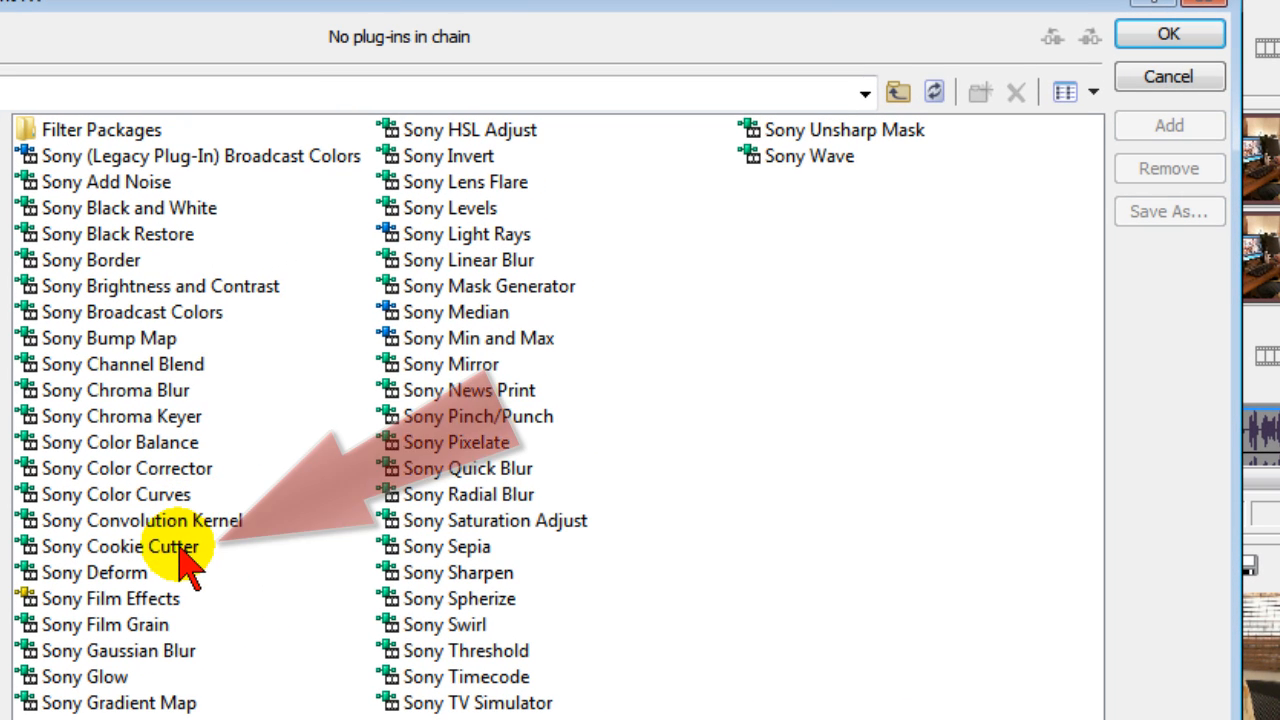
Pick Sony Cookie Cutter in the Plug-In Chooser and confirm with OK.
left_click(119, 546)
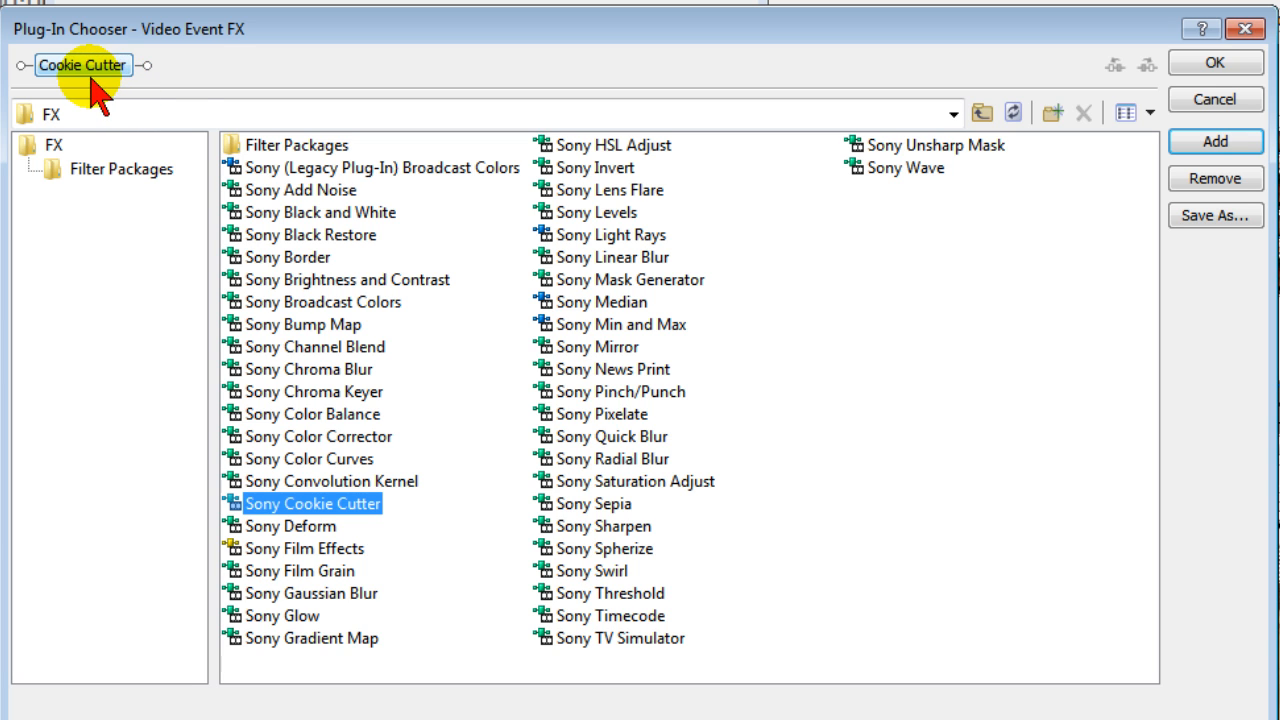
mouse_move(1270, 100)
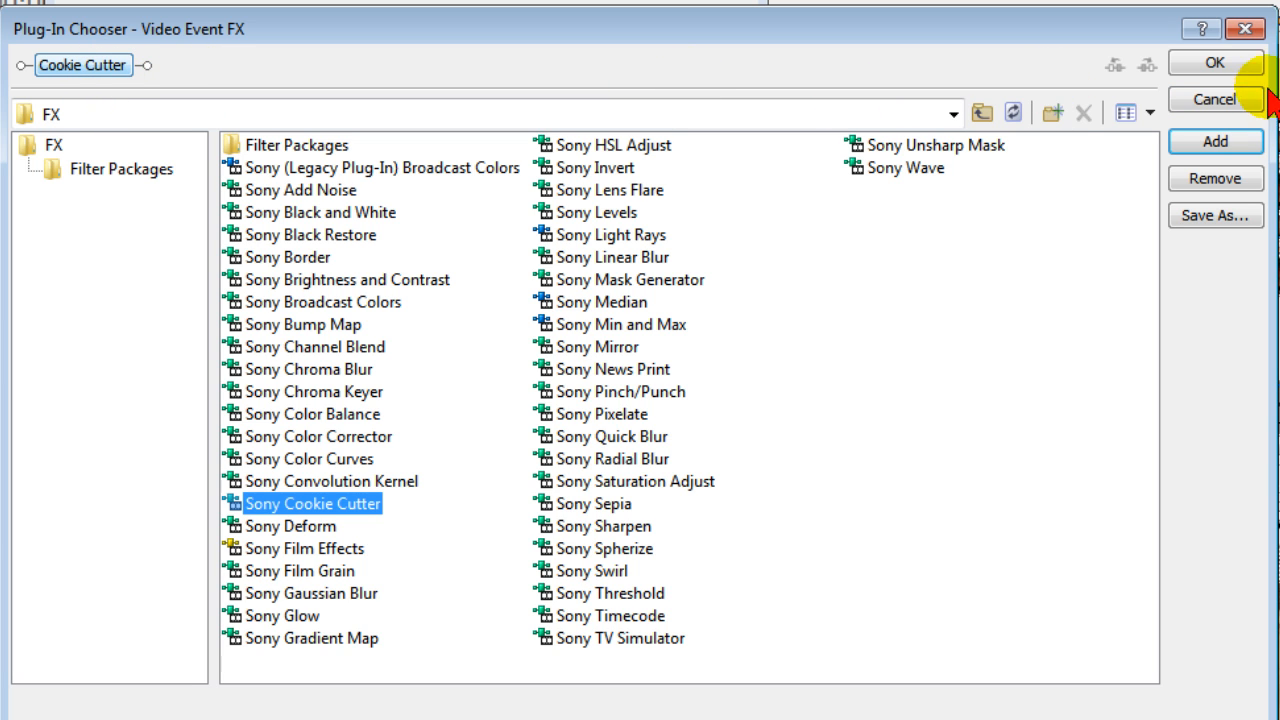
left_click(1215, 62)
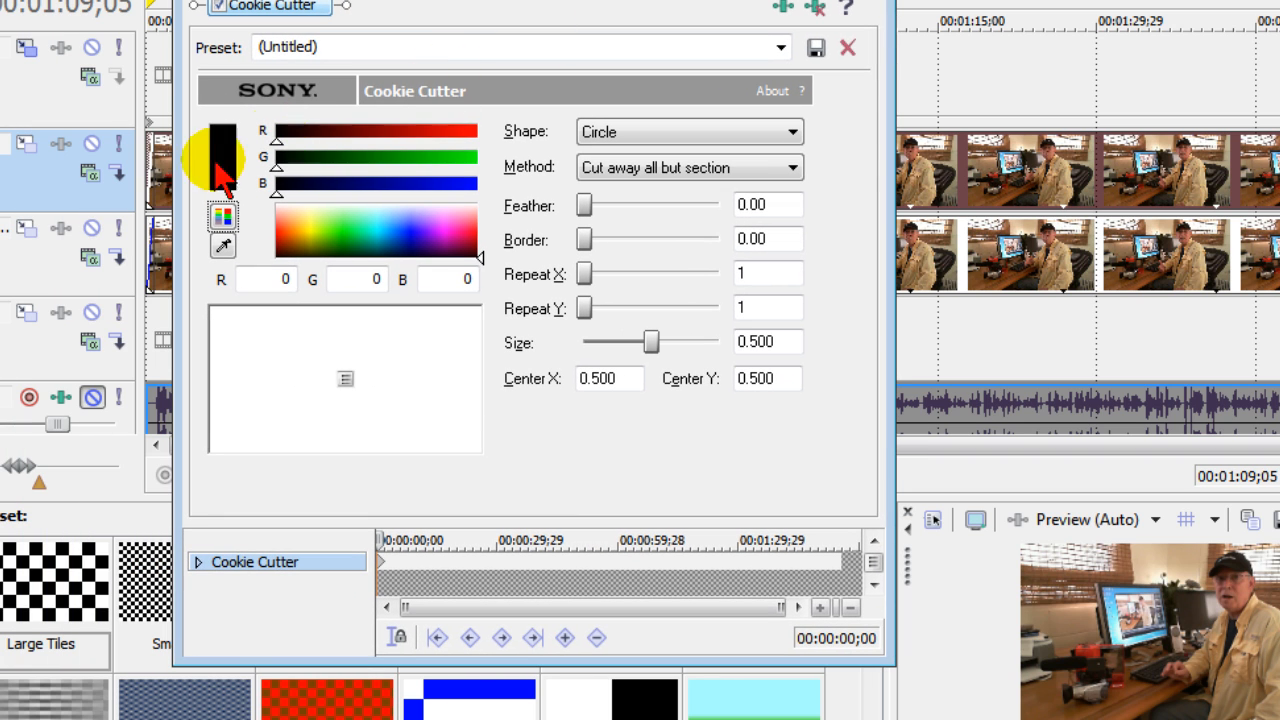
mouse_move(92, 228)
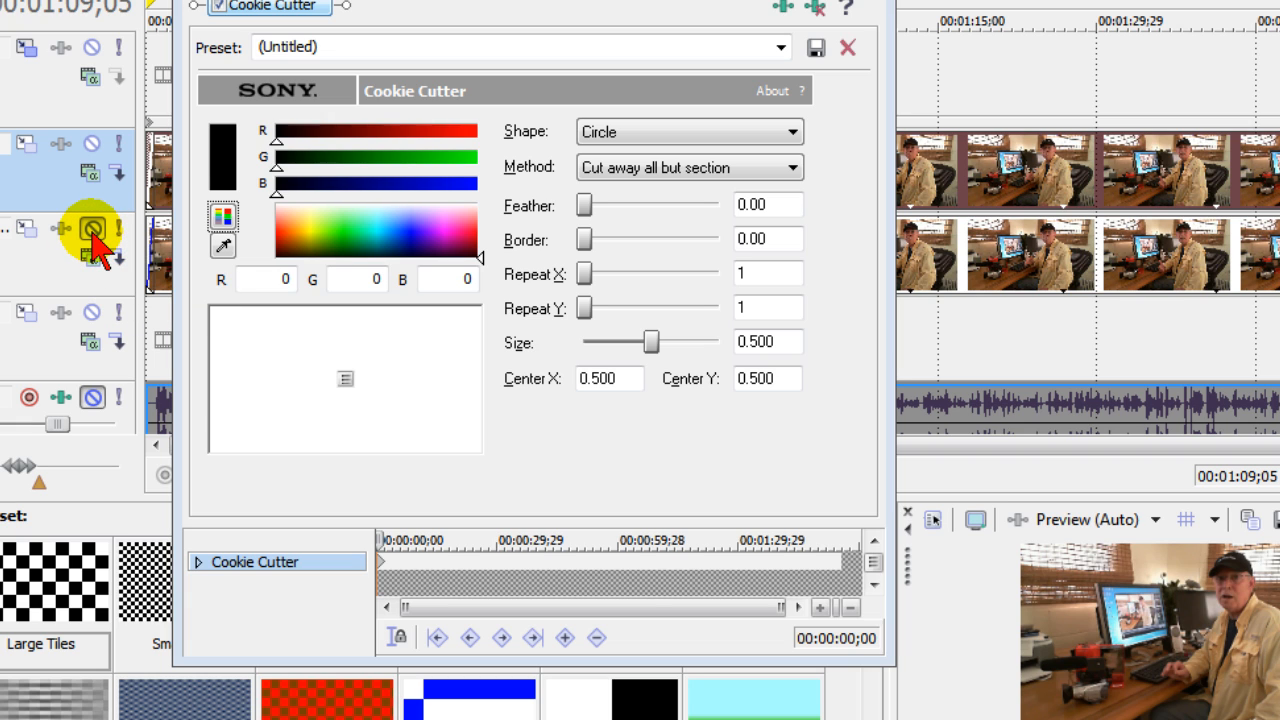
mouse_move(910, 255)
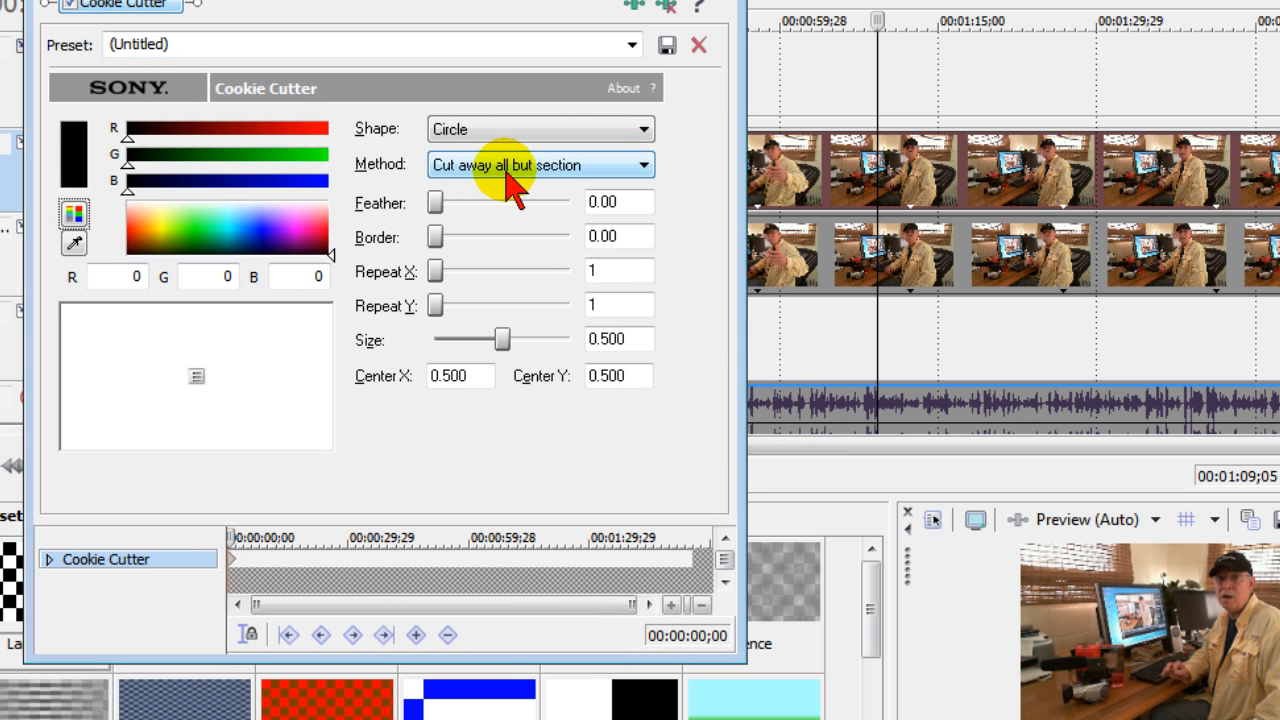
mouse_move(905, 195)
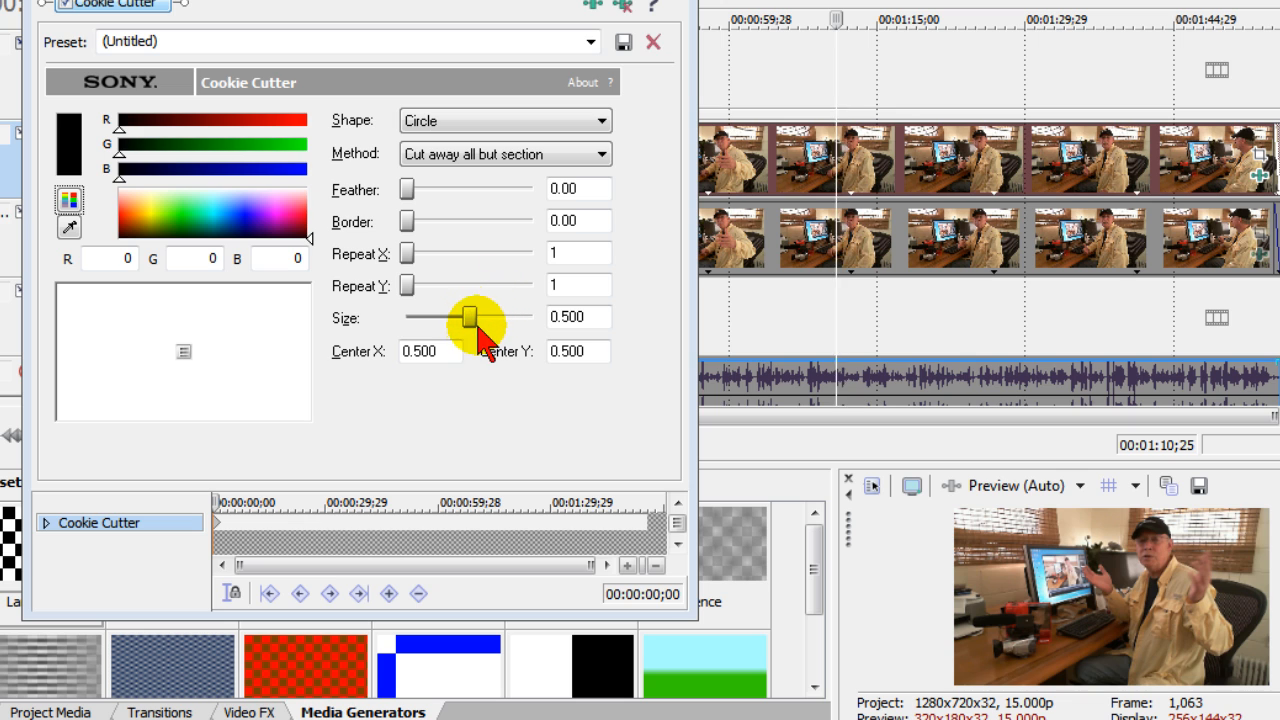
Shrink the Cookie Cutter circle to size 0.100 and position it over the face.
left_click_drag(470, 317, 447, 317)
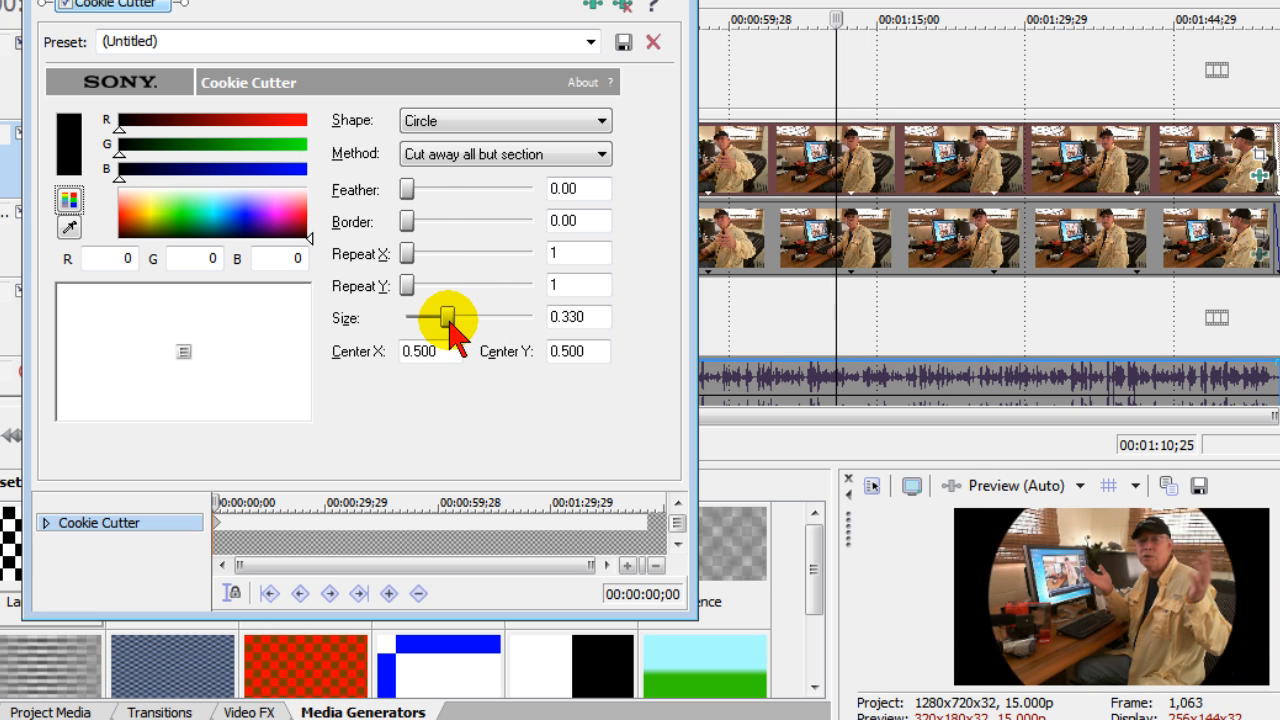
left_click_drag(445, 317, 452, 317)
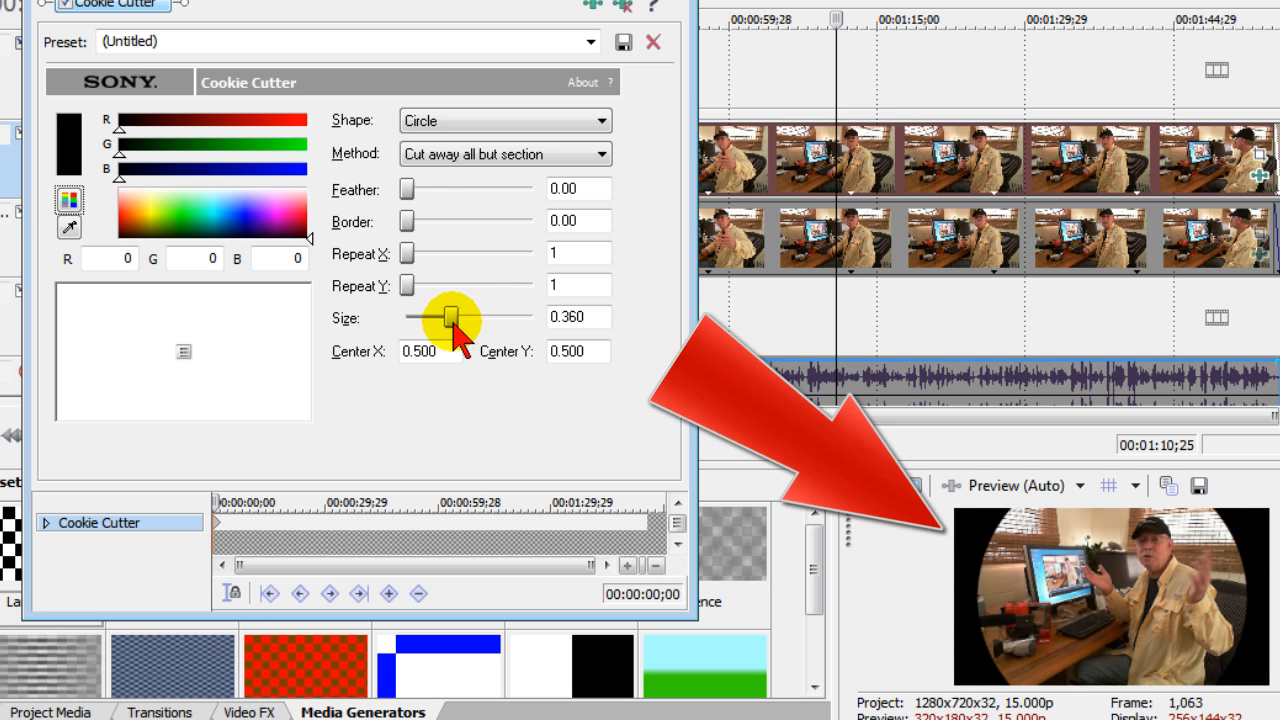
left_click_drag(450, 317, 415, 317)
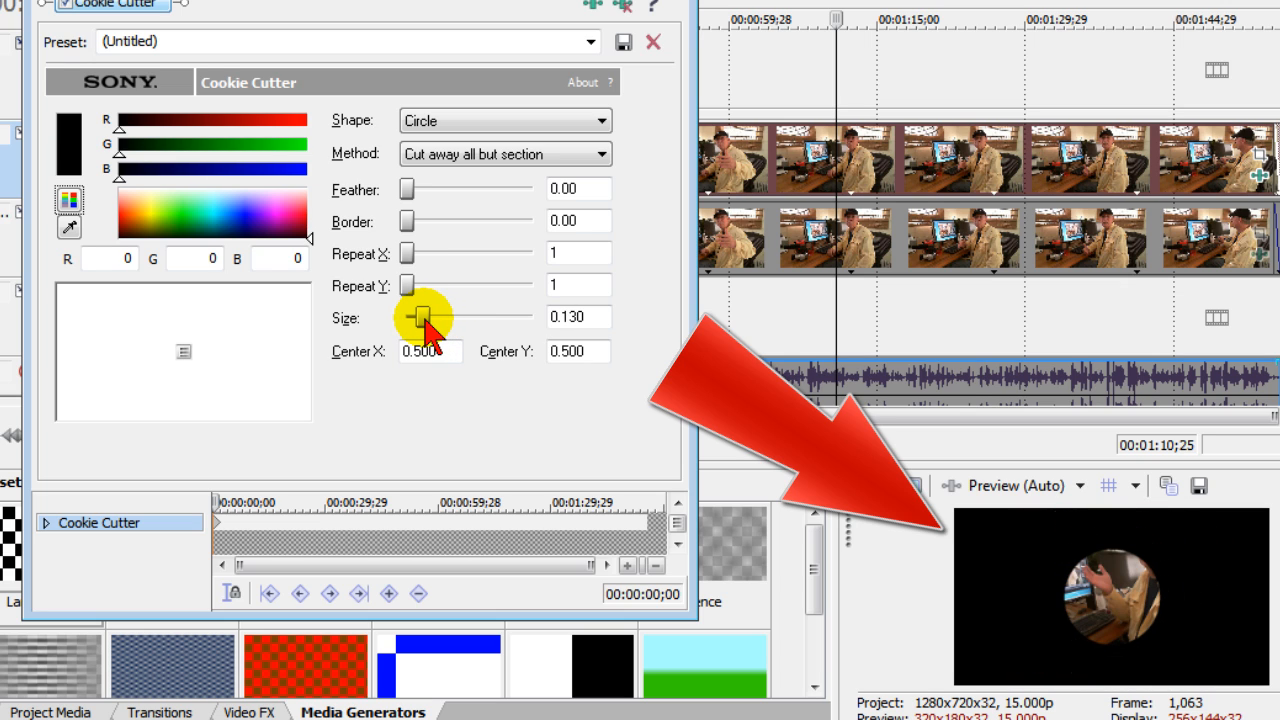
left_click_drag(425, 316, 415, 316)
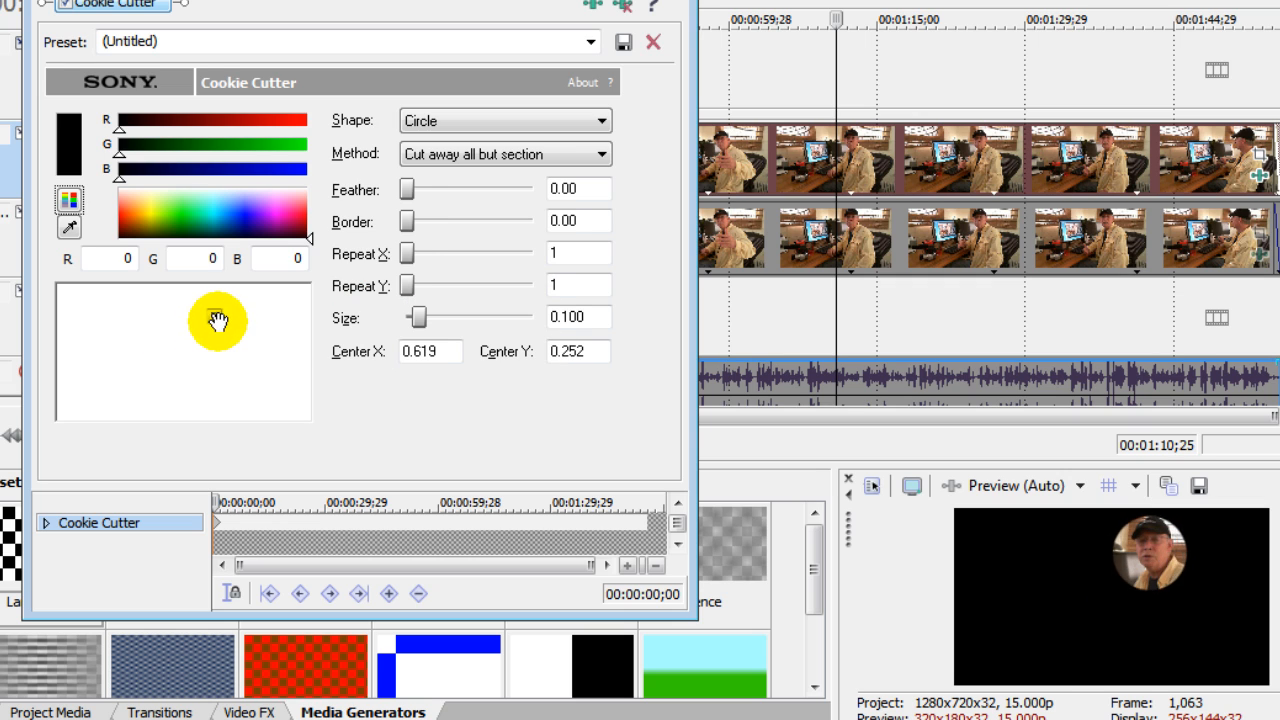
mouse_move(601, 120)
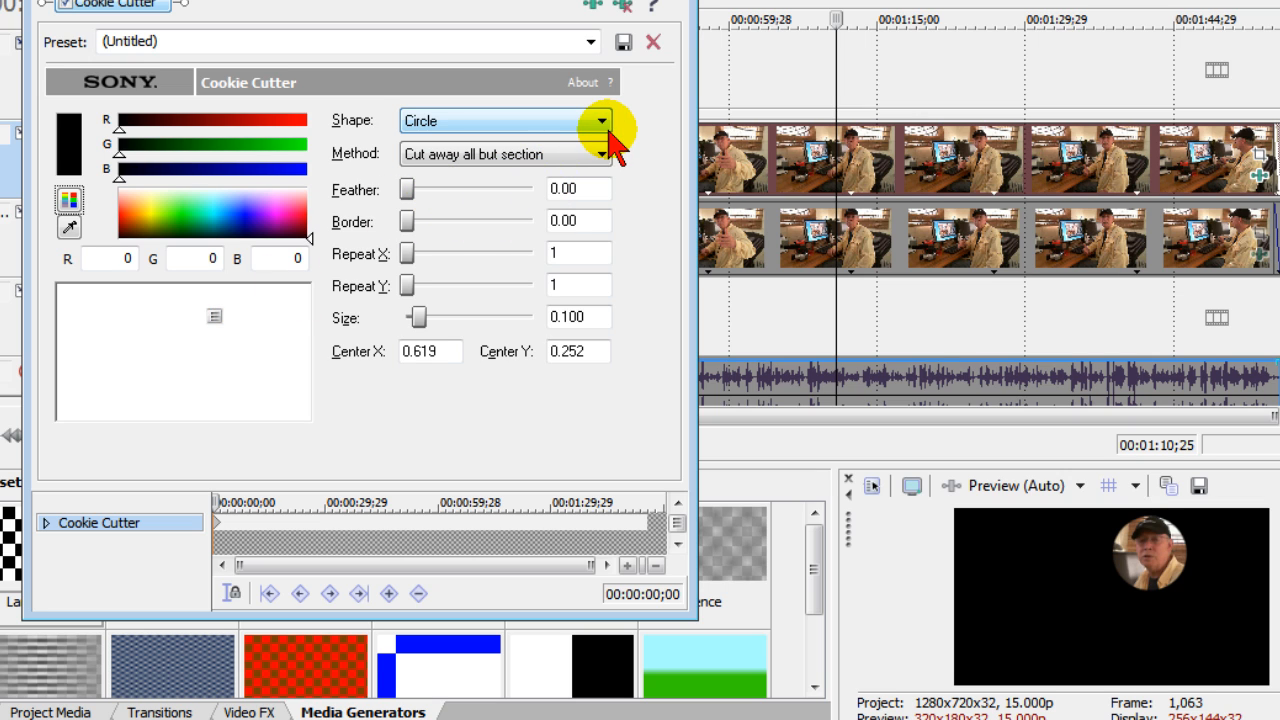
left_click(600, 120)
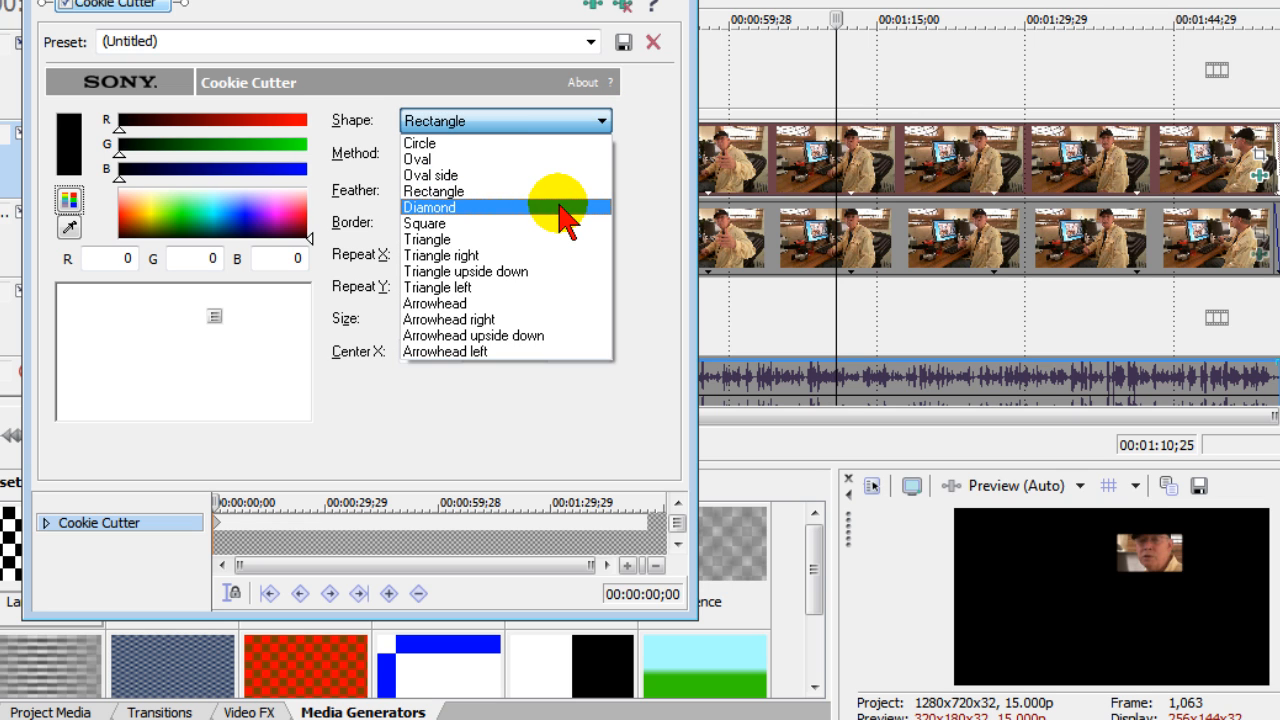
left_click(430, 207)
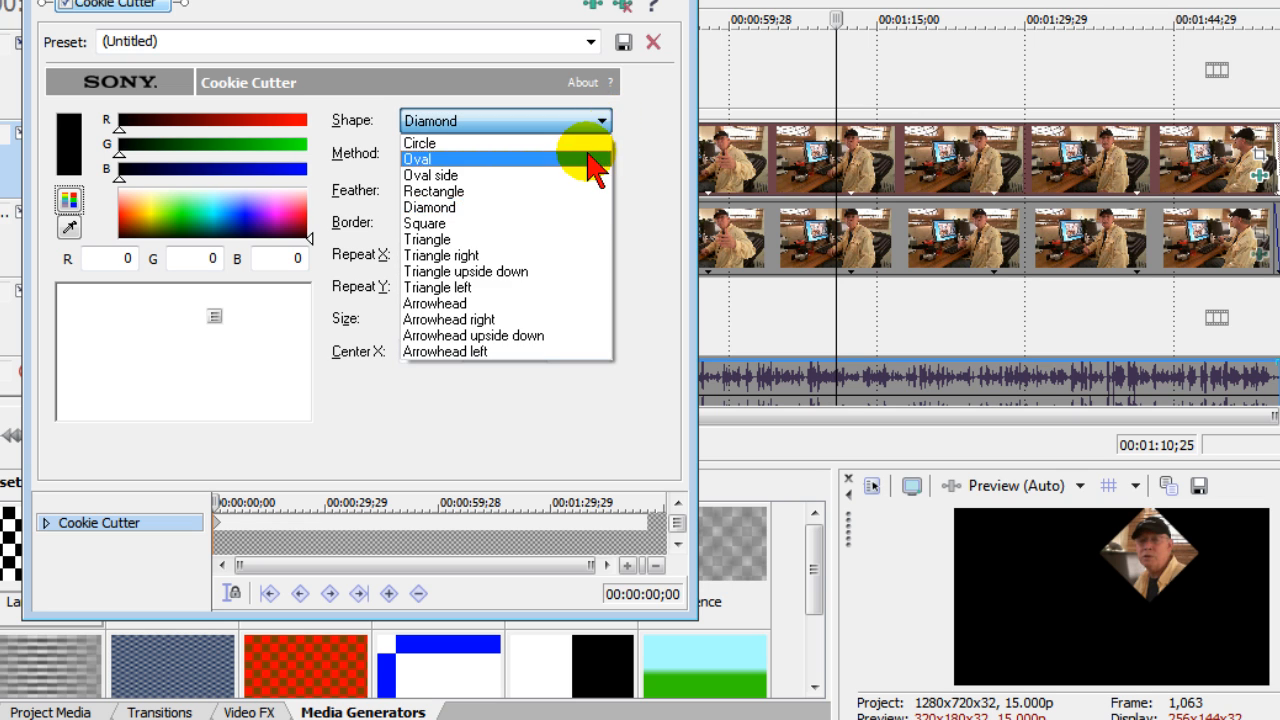
mouse_move(545, 168)
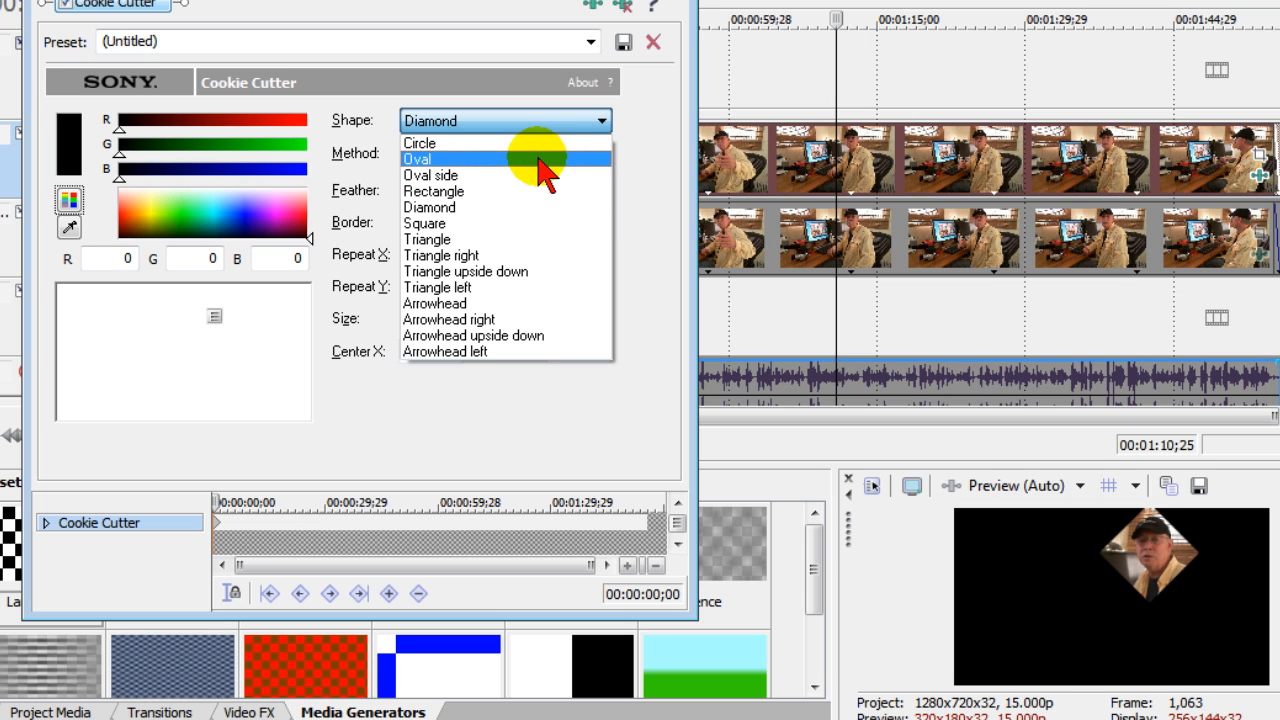
left_click(419, 142)
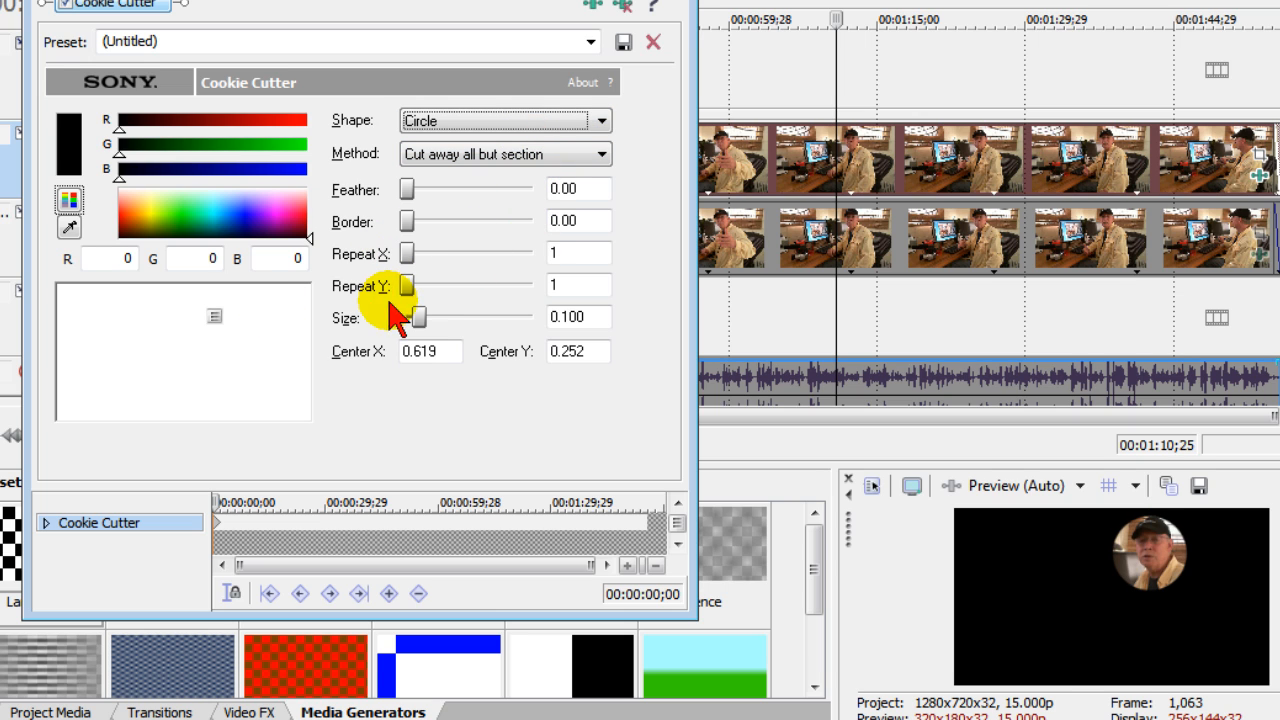
Fine-tune the mask to centre X 0.629, Y 0.217 at size 0.080.
left_click_drag(418, 318, 416, 318)
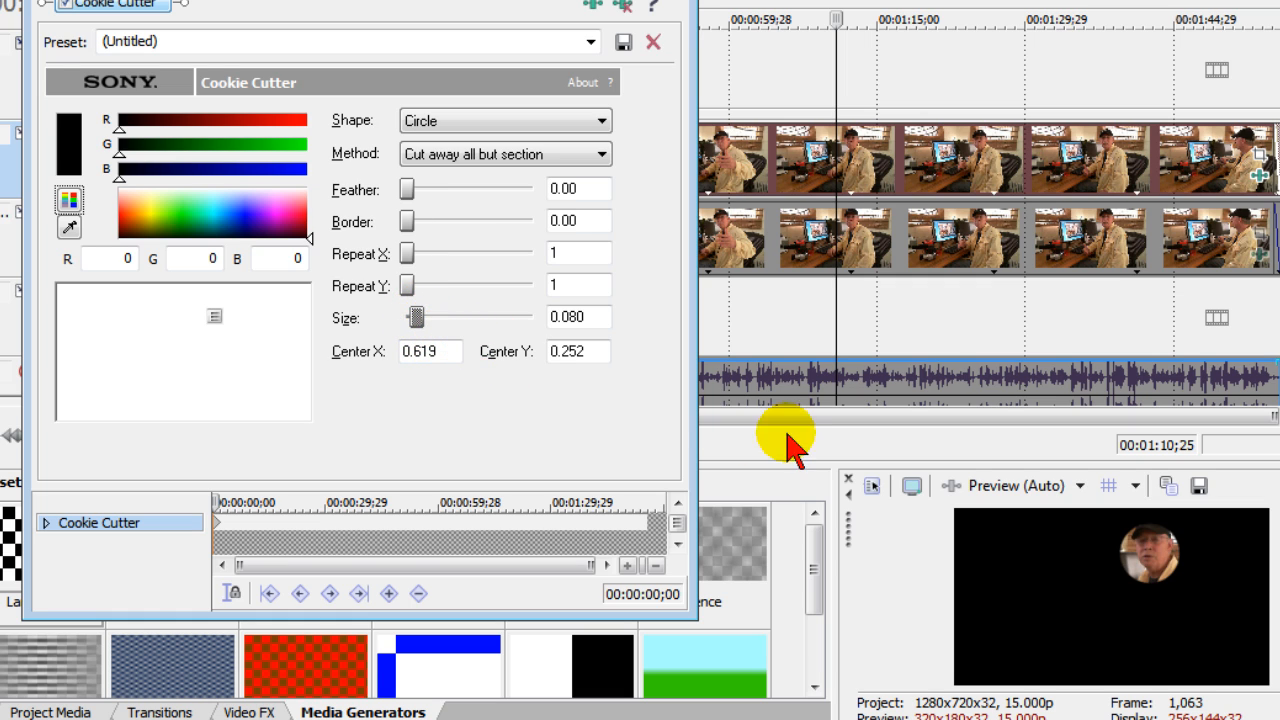
mouse_move(213, 315)
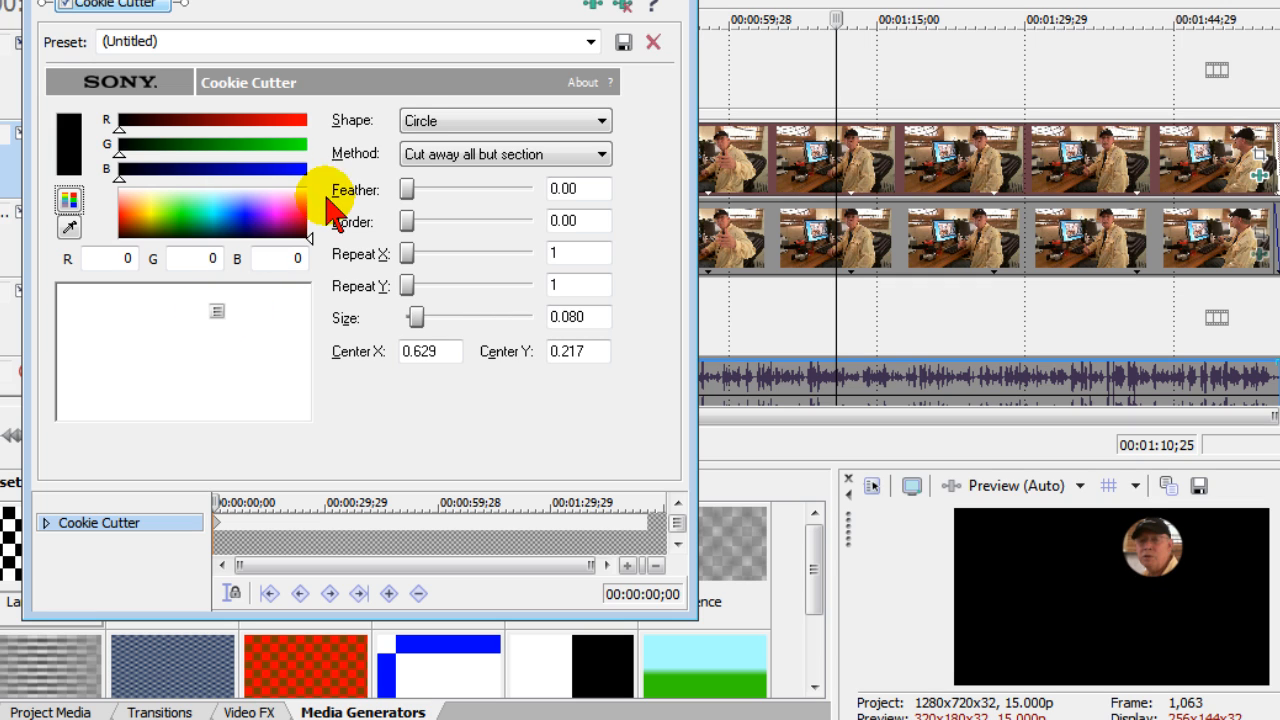
mouse_move(335, 210)
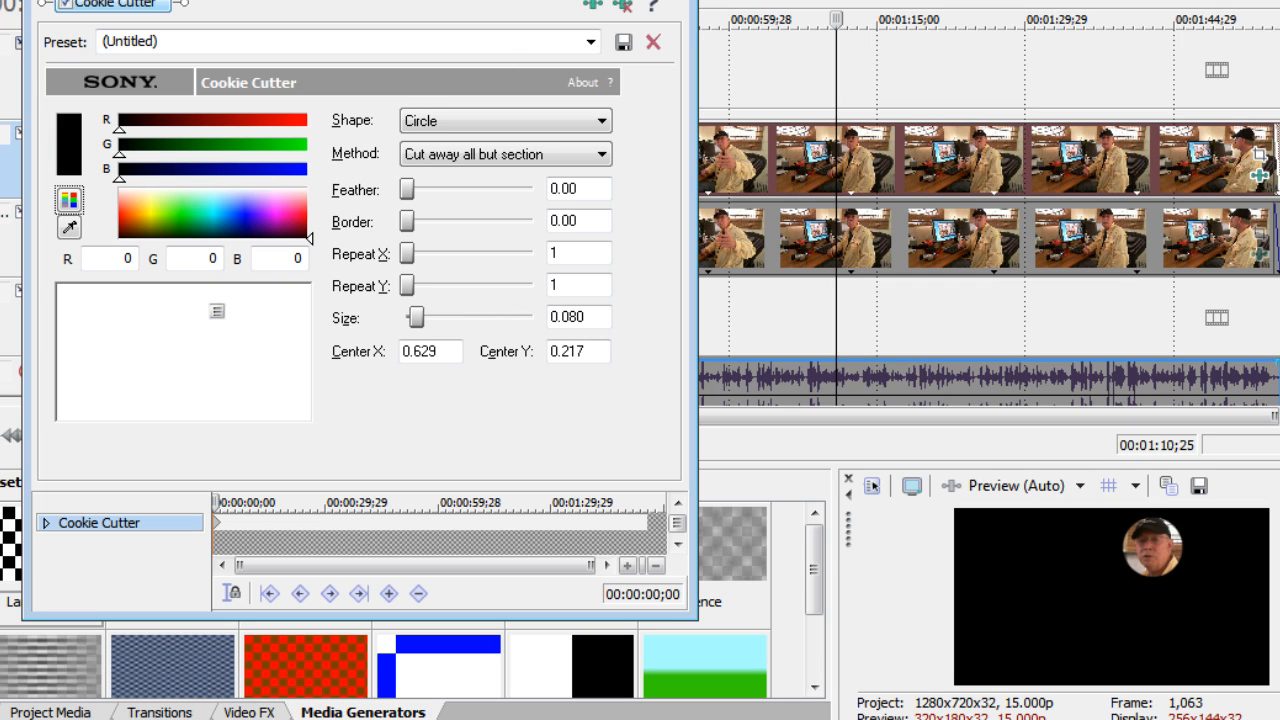
left_click(653, 41)
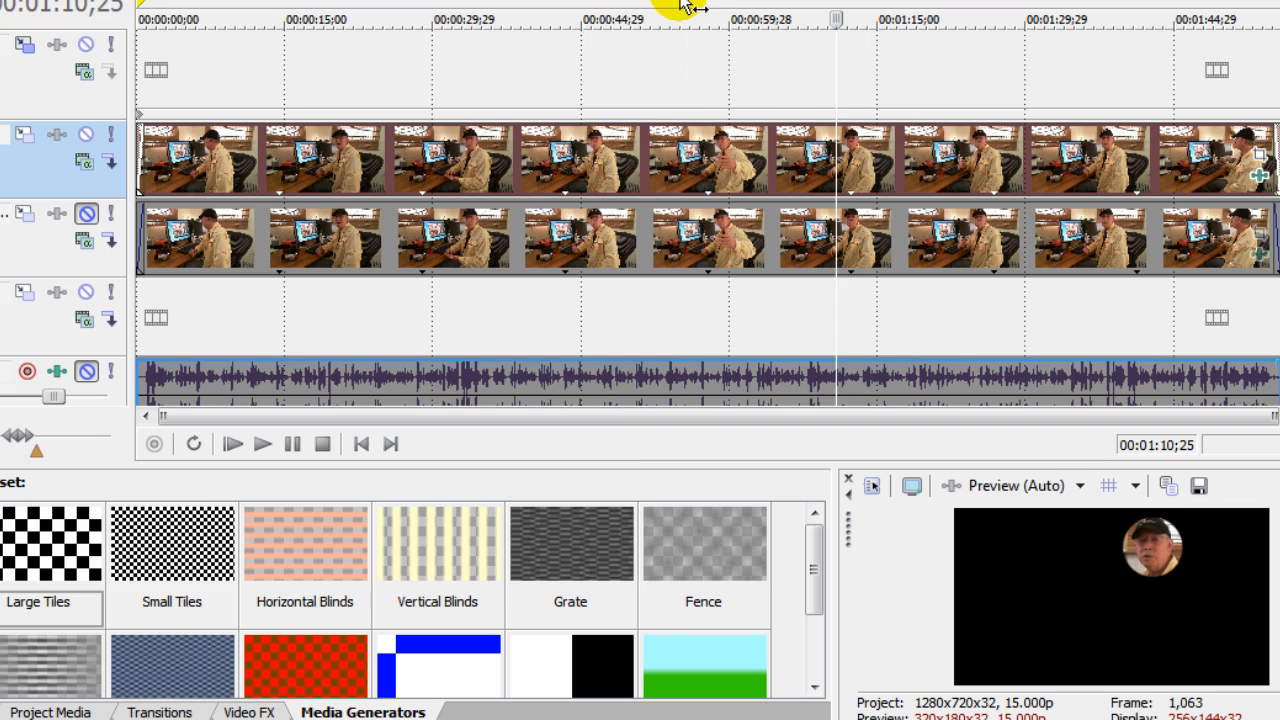
mouse_move(1260, 210)
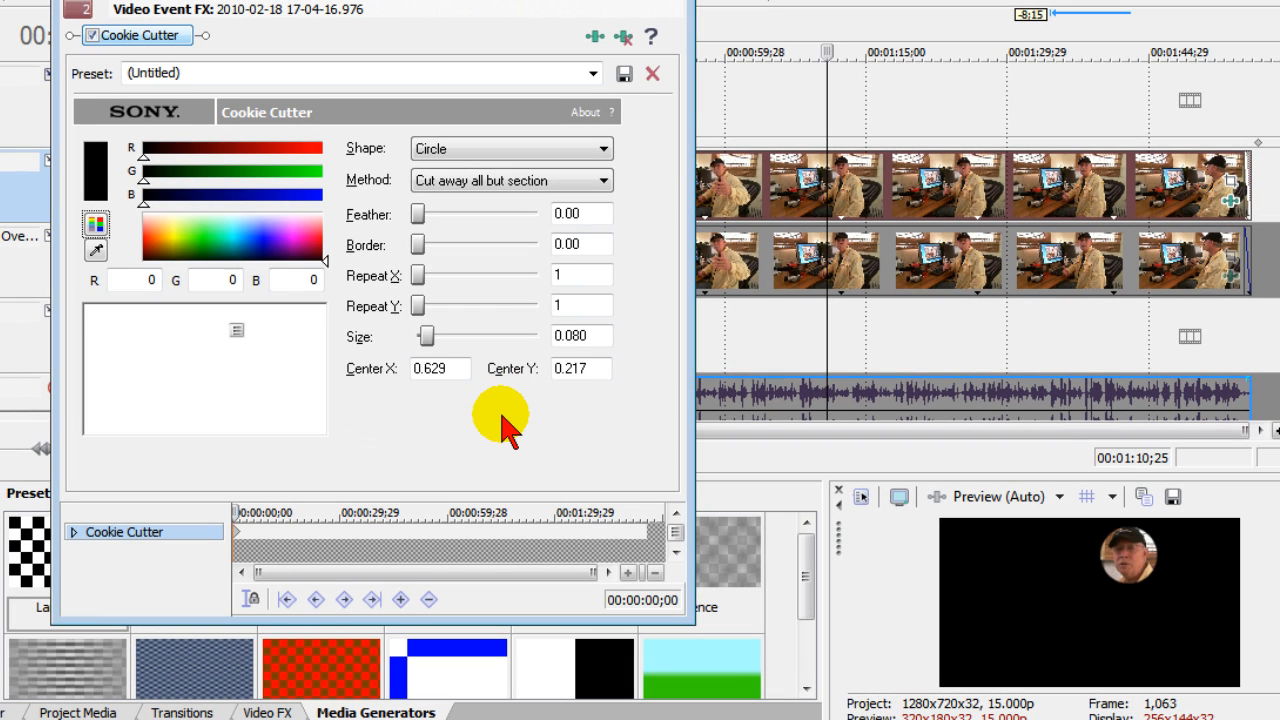
mouse_move(535, 50)
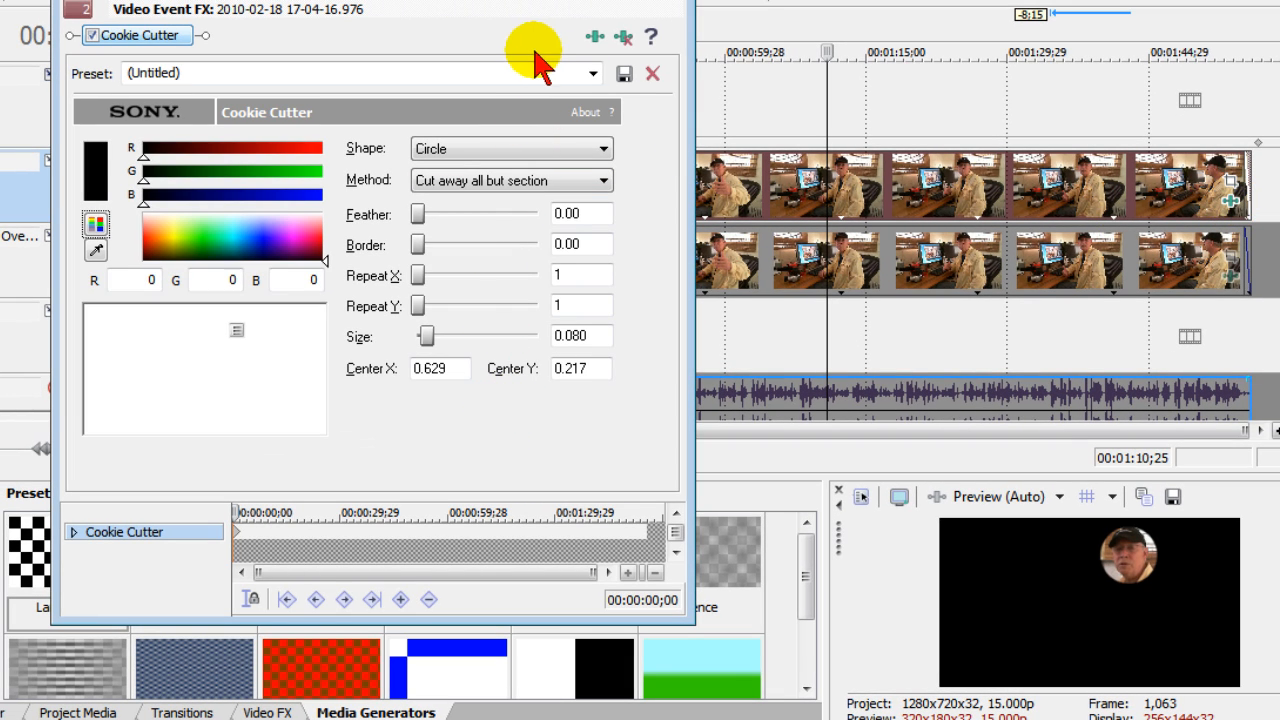
mouse_move(595, 37)
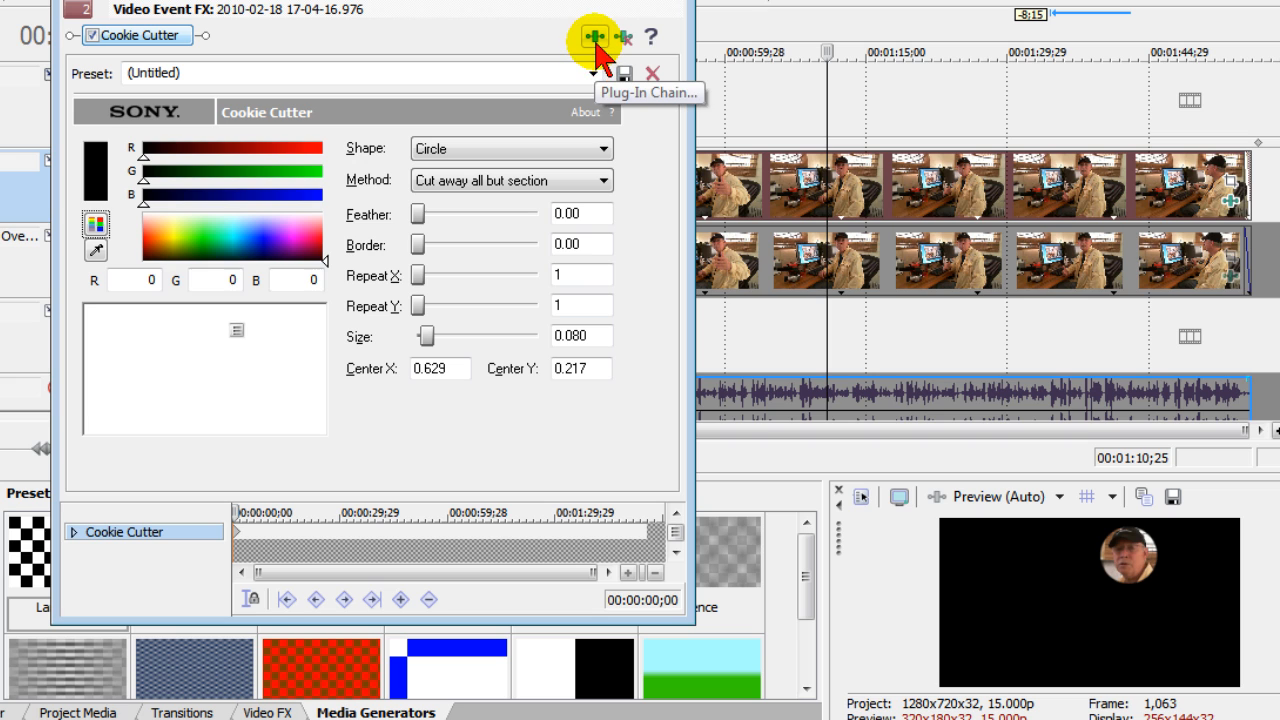
Add Sony Pixelate to the effect chain after Cookie Cutter.
left_click(593, 38)
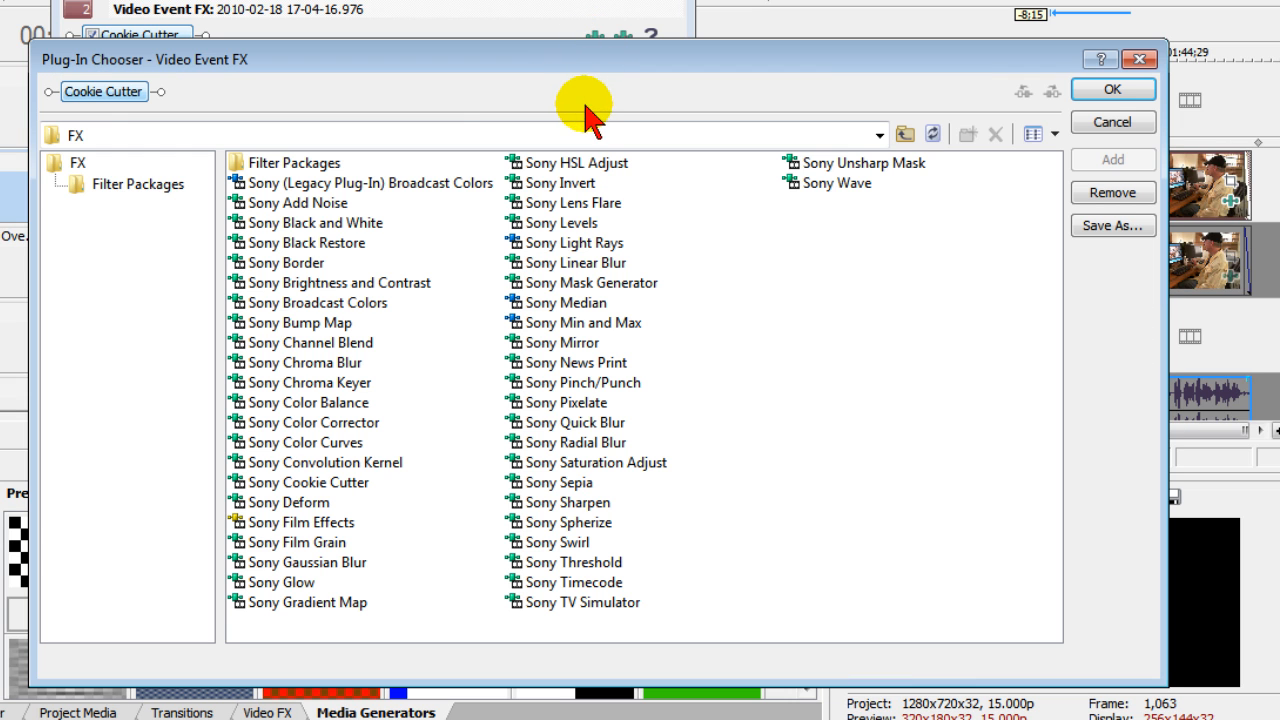
mouse_move(578, 410)
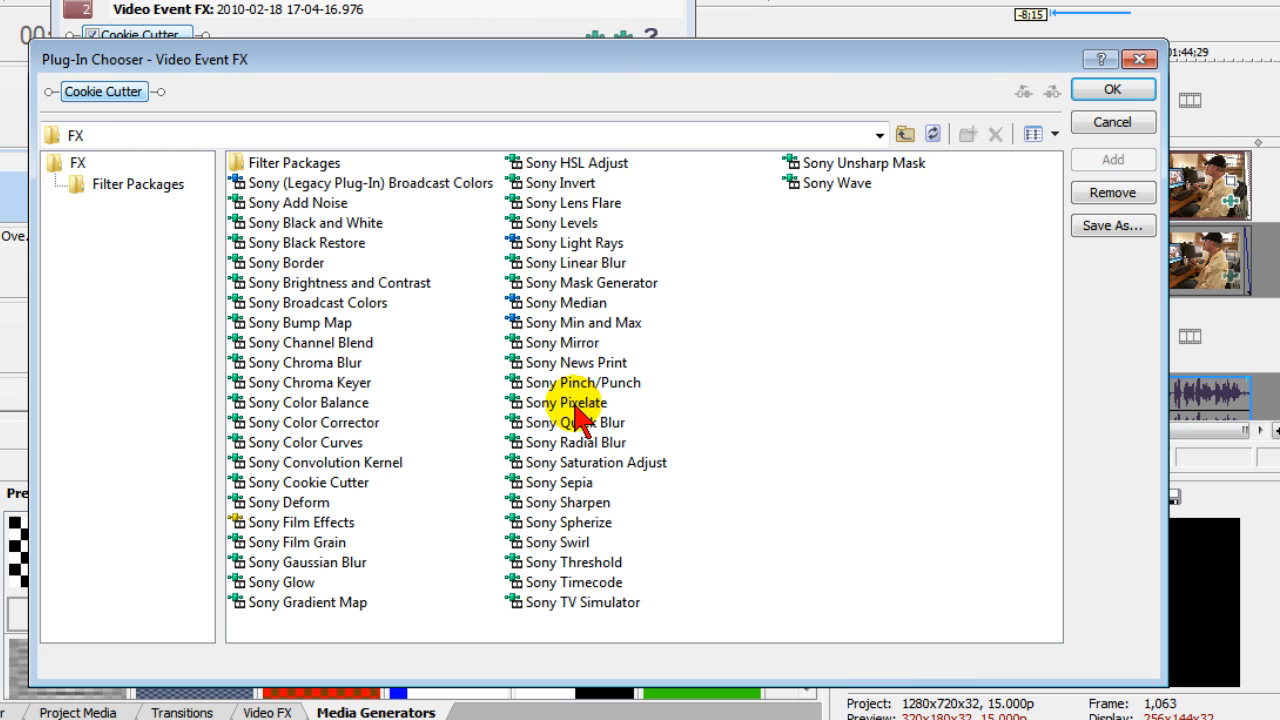
left_click(574, 402)
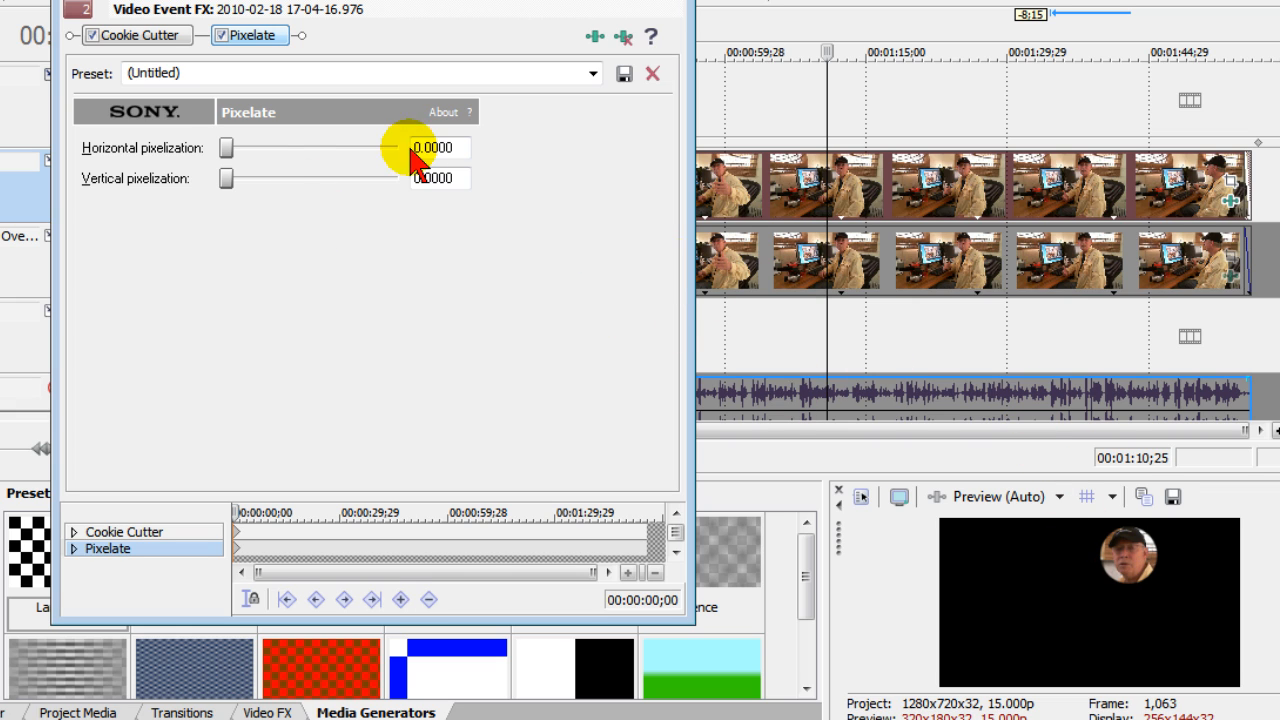
Set Pixelate horizontal pixelization to 0.6095 and vertical pixelization to 0.6301.
left_click_drag(410, 148, 227, 148)
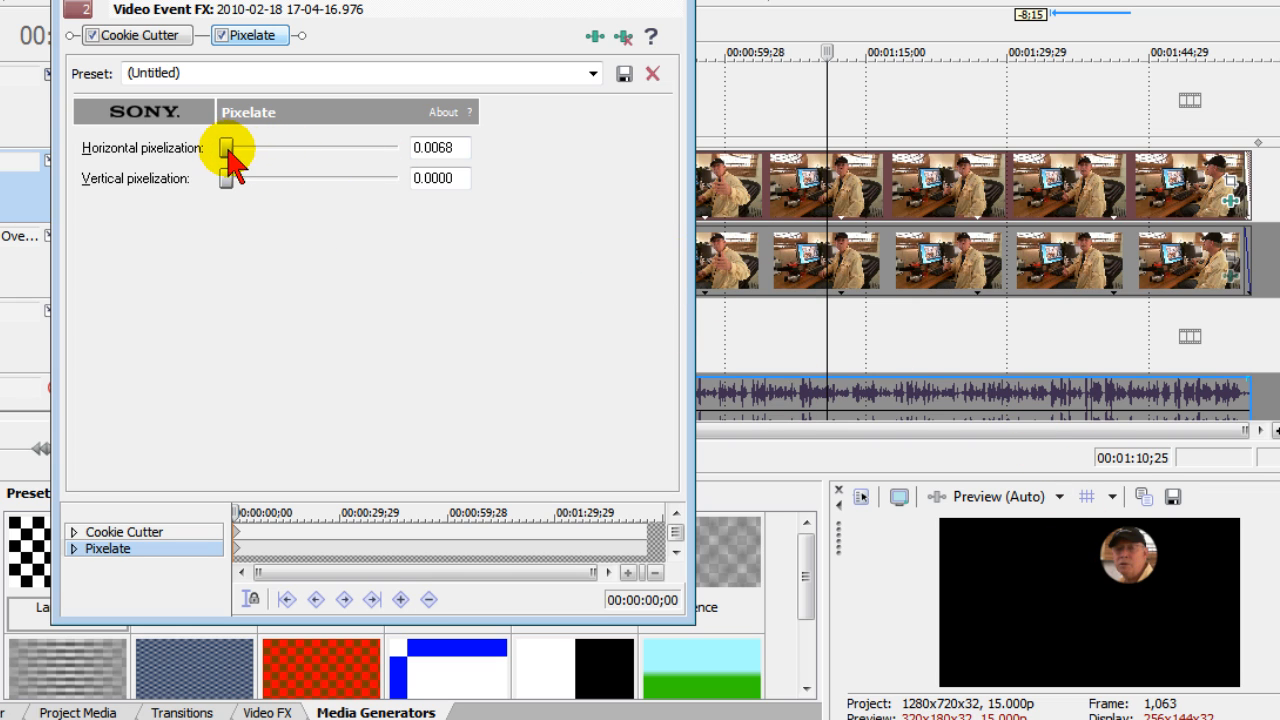
left_click_drag(225, 147, 277, 147)
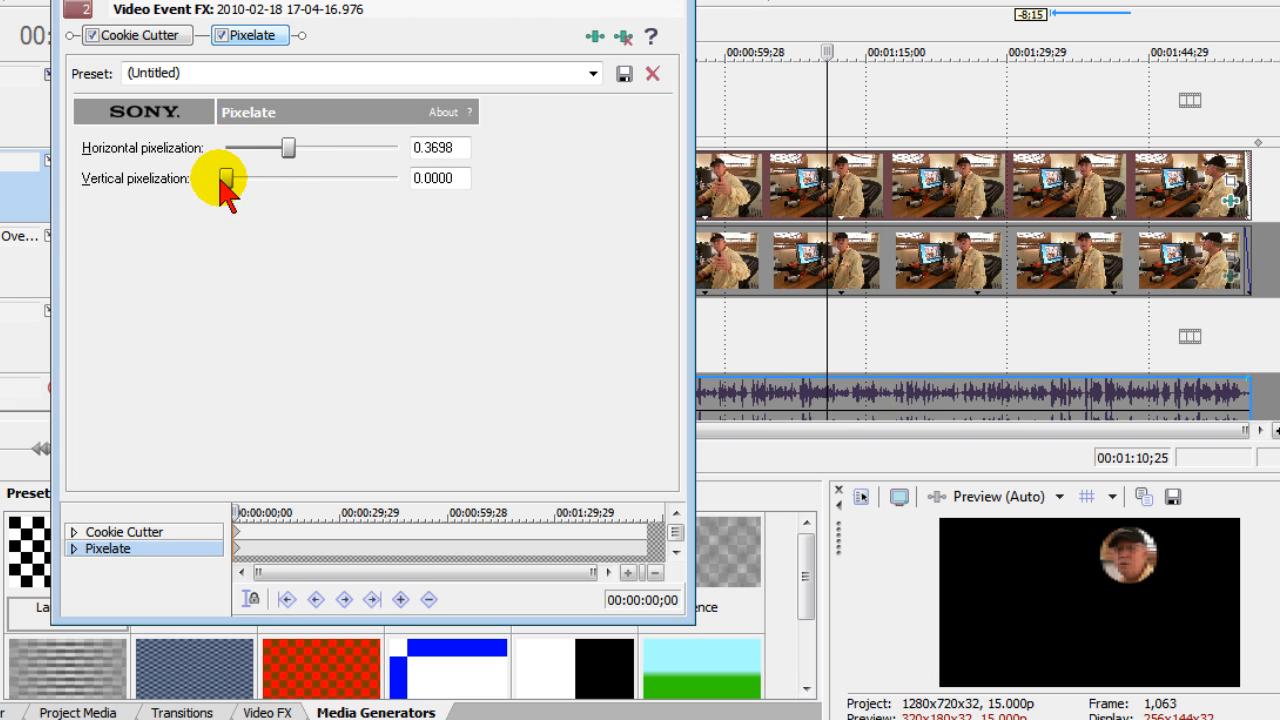
left_click_drag(225, 181, 312, 181)
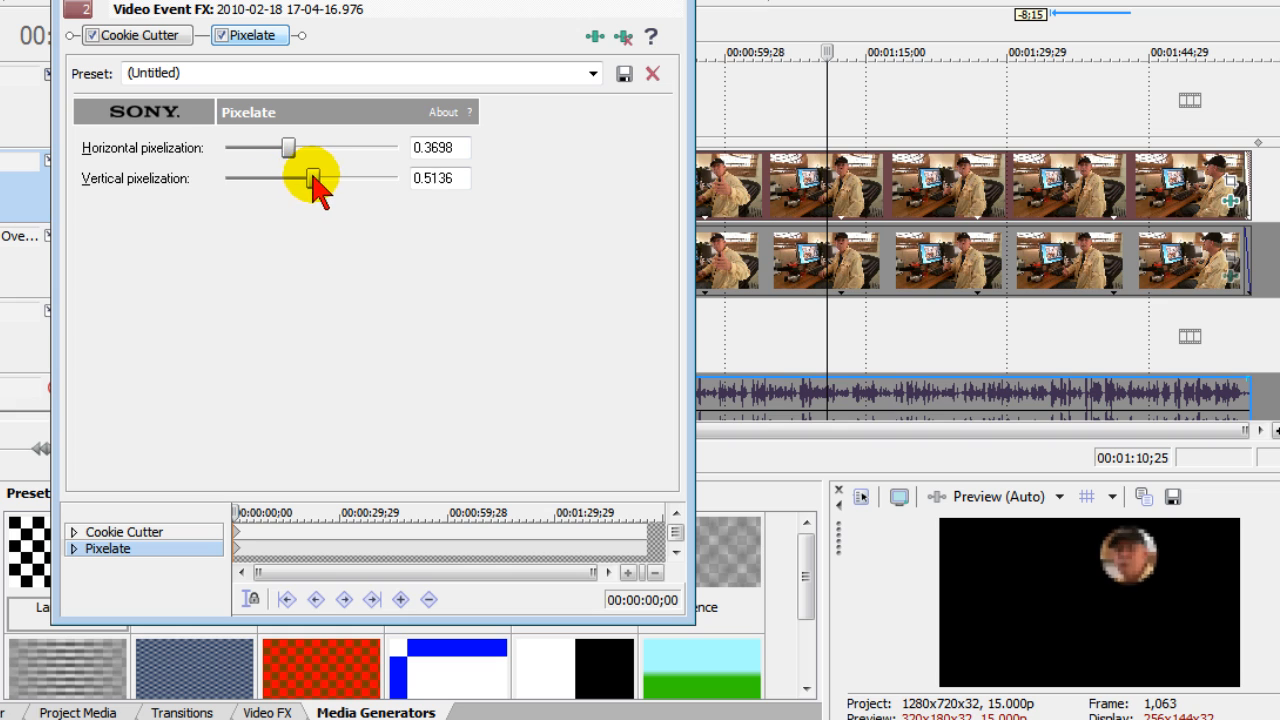
left_click_drag(313, 182, 343, 182)
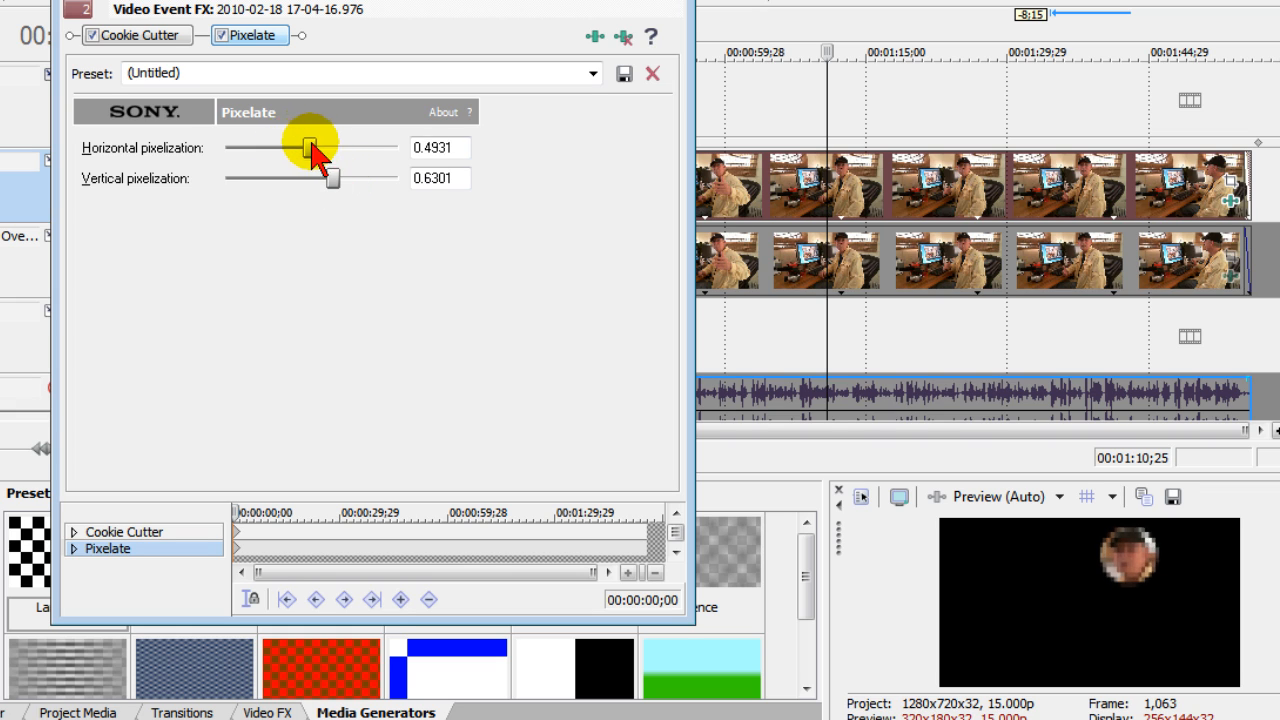
left_click_drag(308, 147, 330, 147)
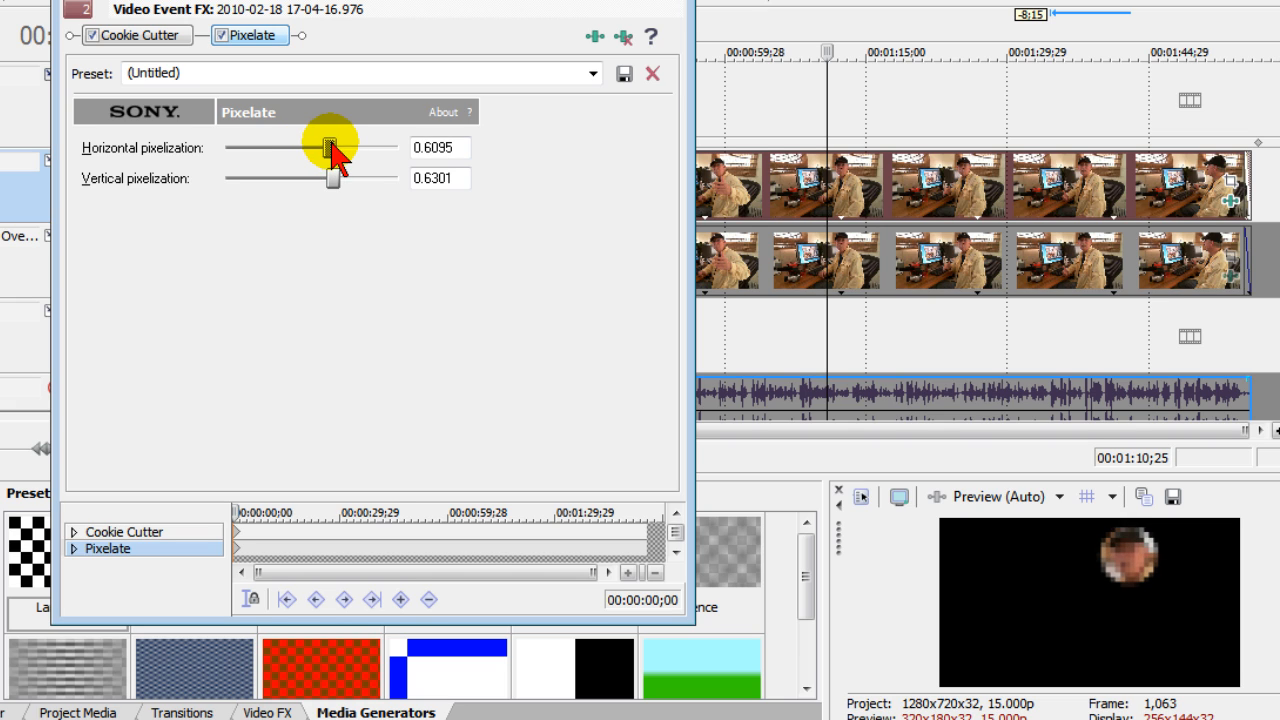
mouse_move(485, 360)
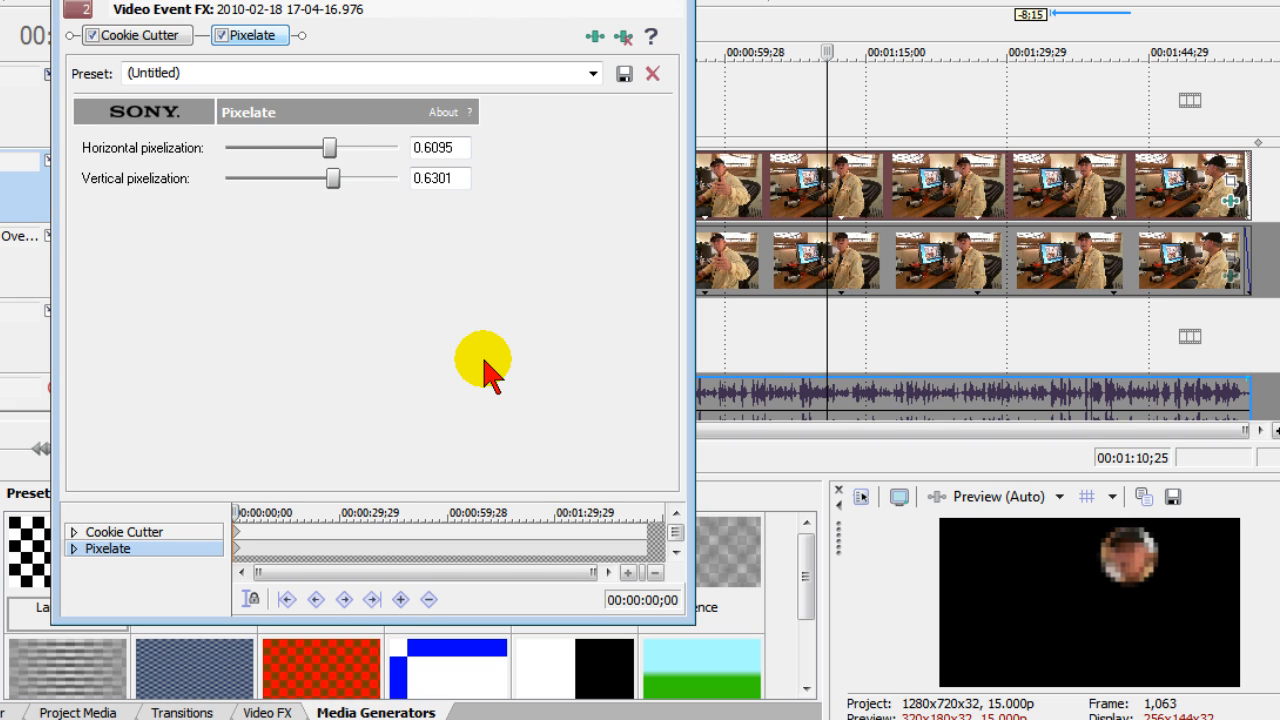
mouse_move(530, 135)
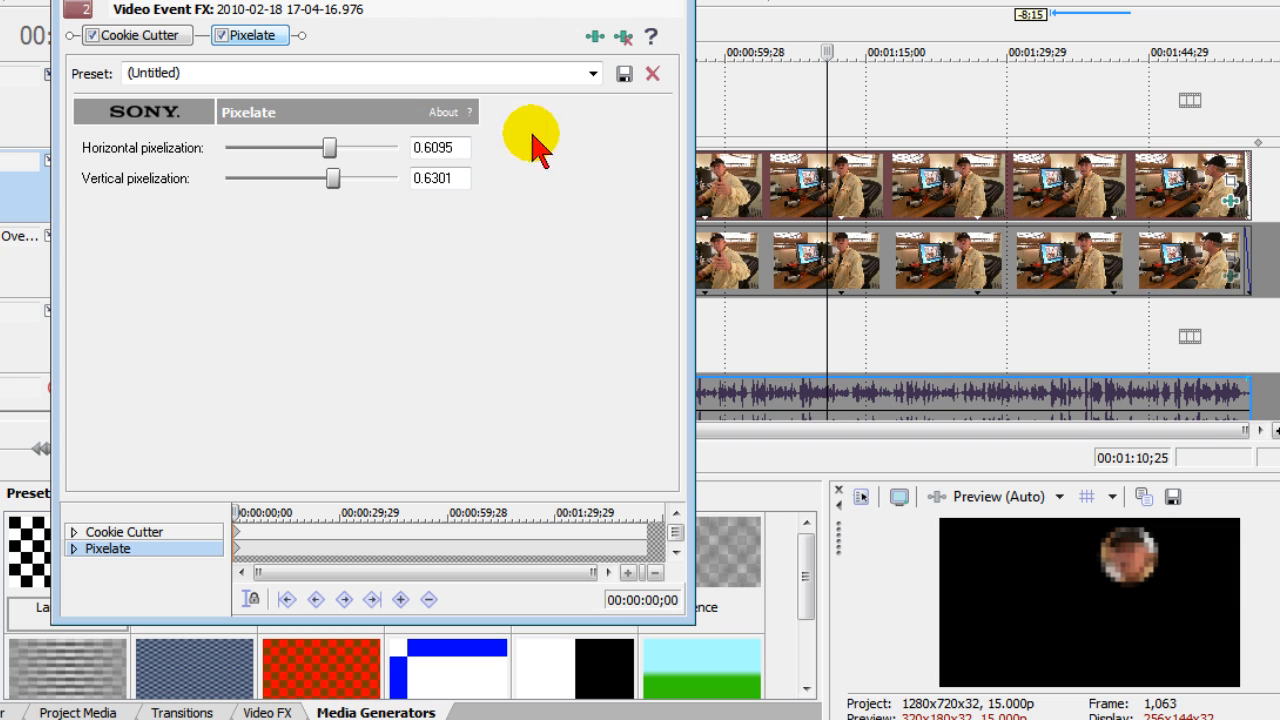
Add Sony Radial Blur at strength 0.5273 and close the effect settings window.
left_click(594, 37)
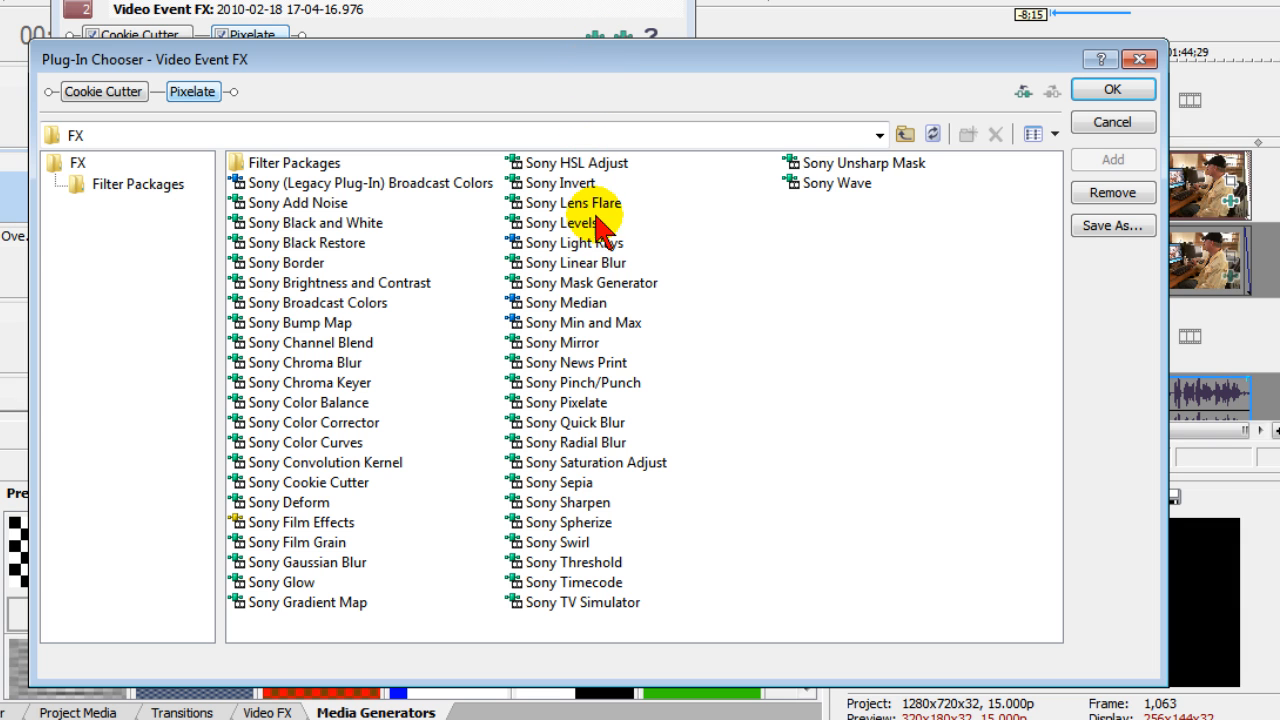
left_click(570, 442)
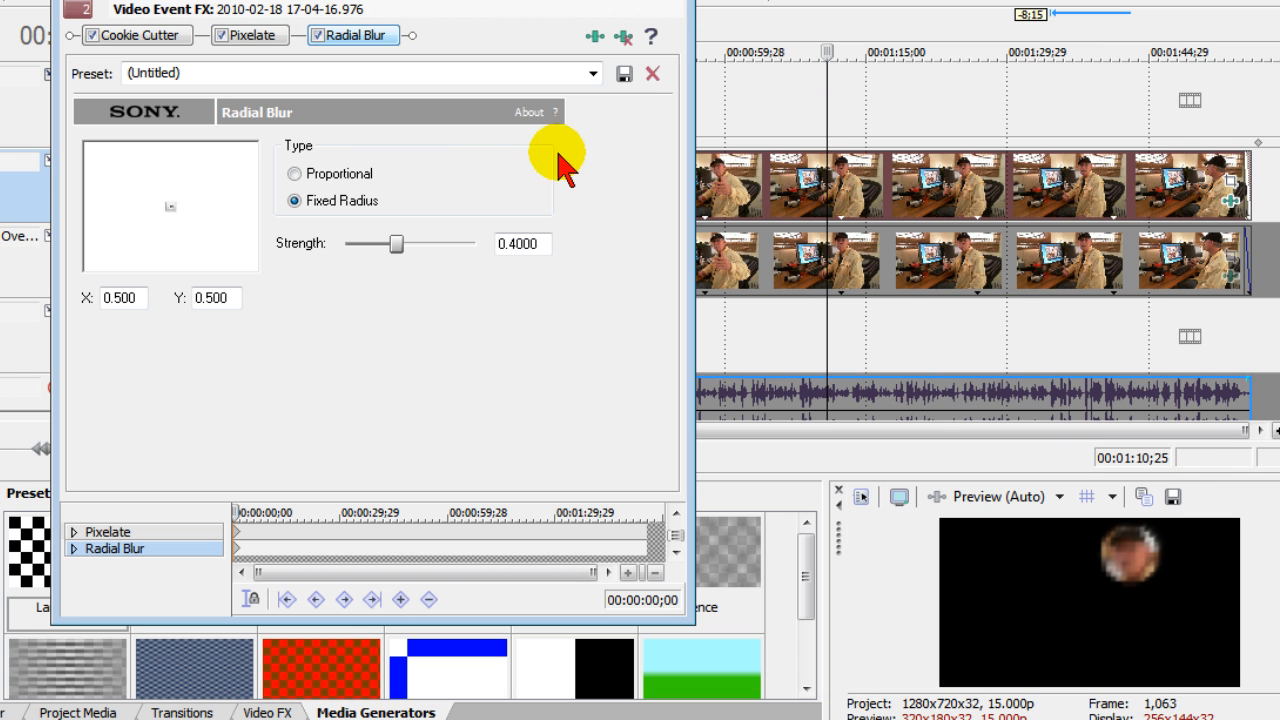
left_click_drag(397, 243, 430, 243)
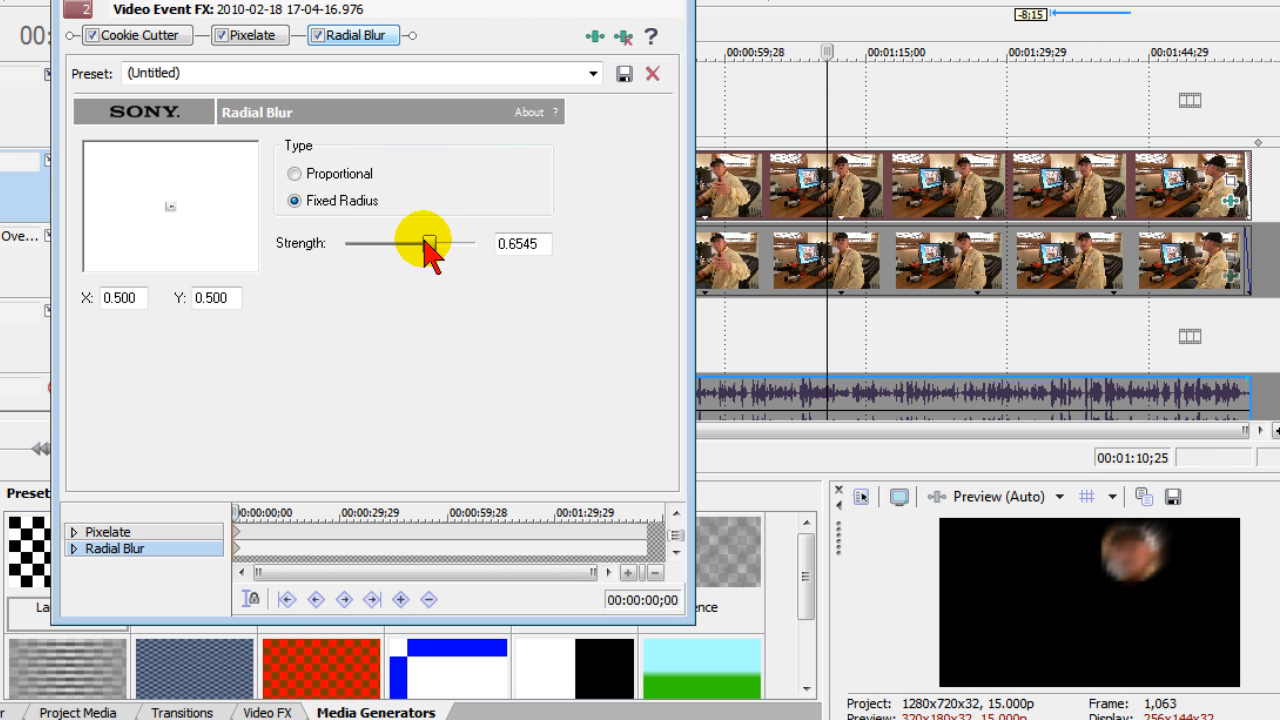
left_click_drag(428, 243, 413, 243)
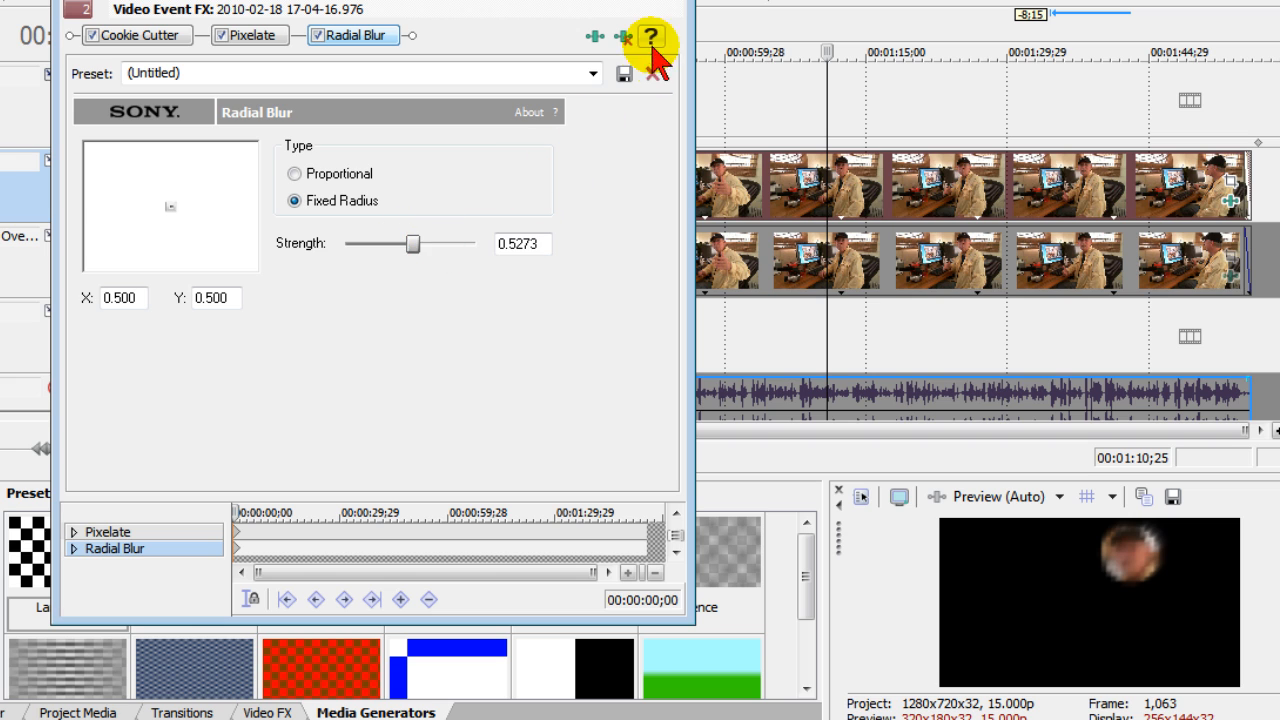
left_click(657, 72)
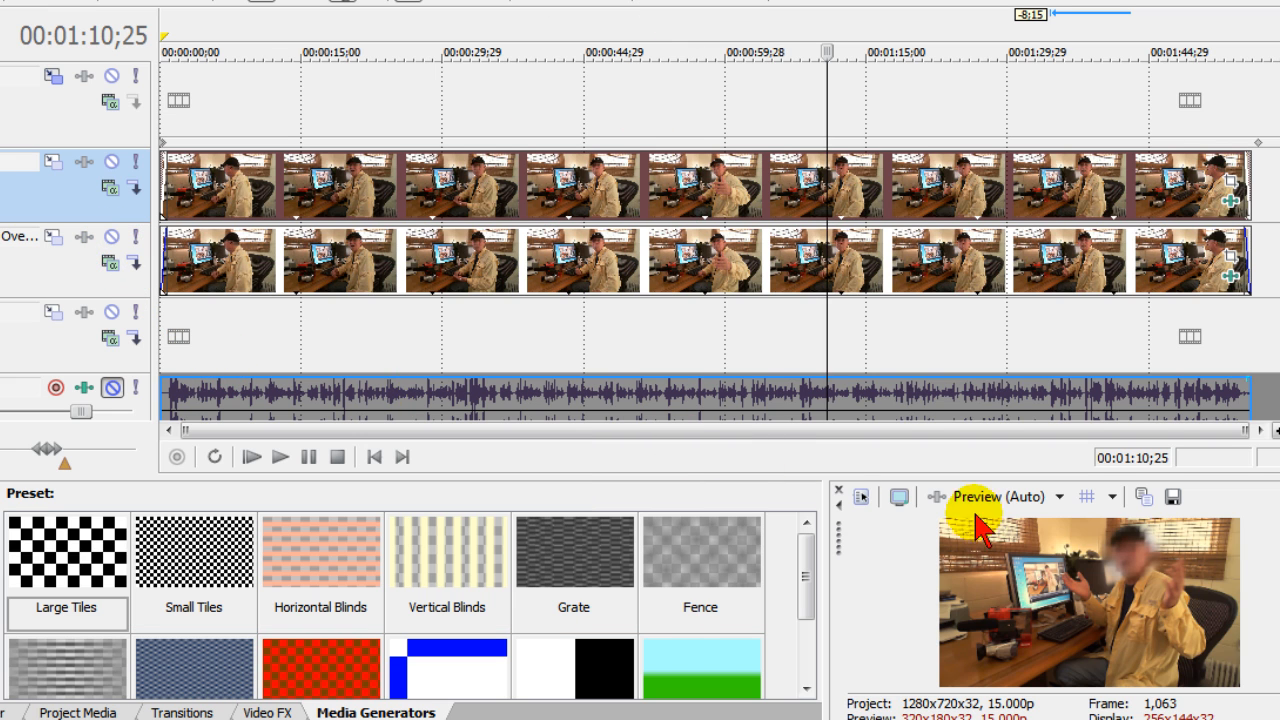
mouse_move(1070, 485)
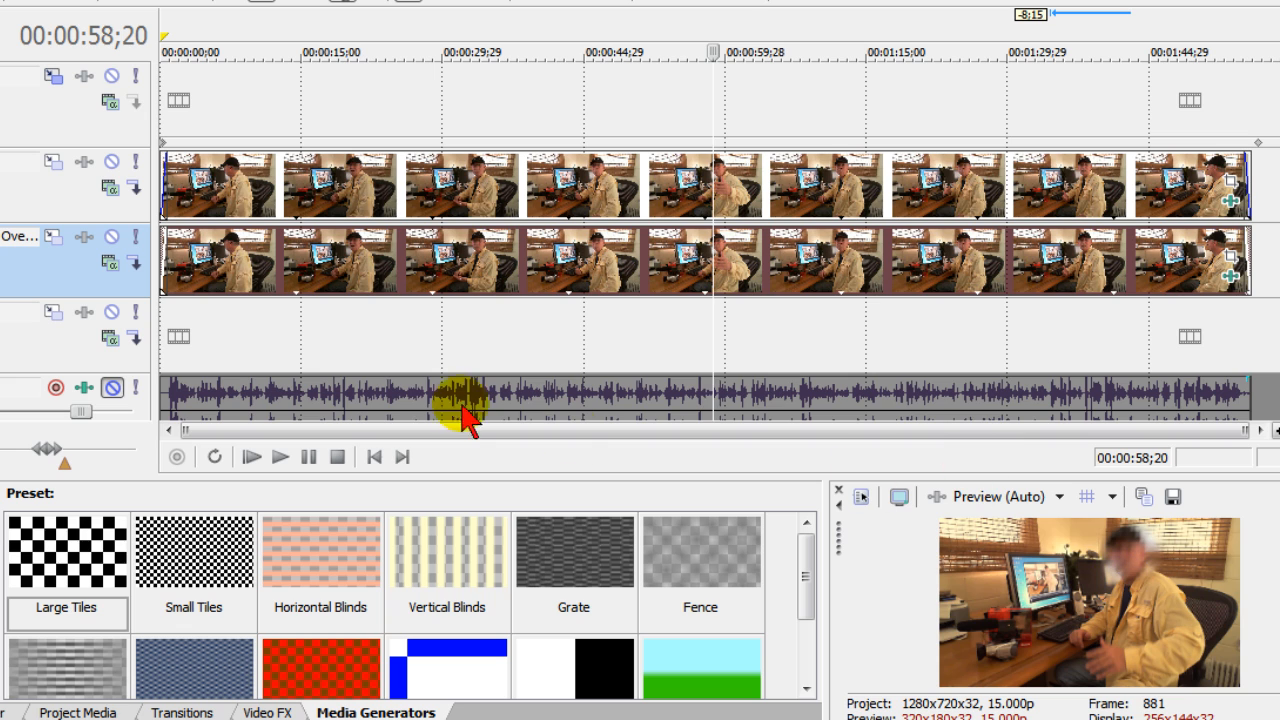
Play the project from the start to watch where the face blur slips.
left_click(251, 457)
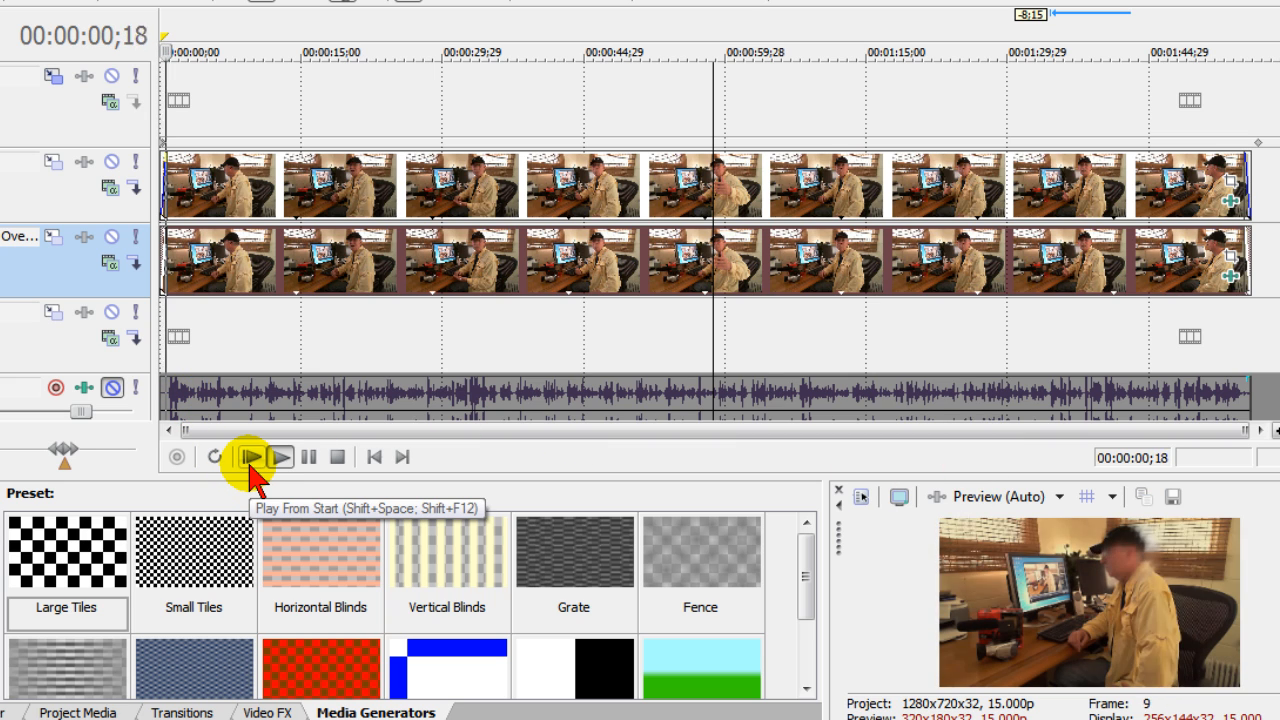
left_click(252, 457)
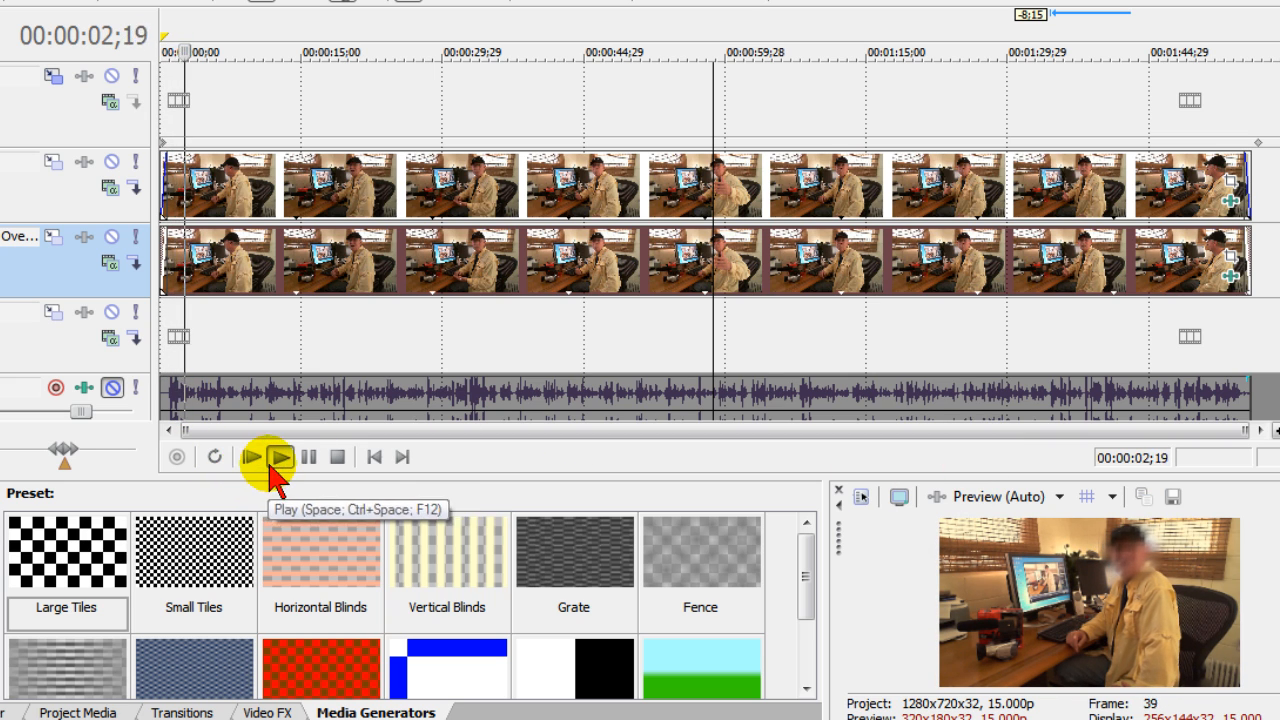
left_click(281, 457)
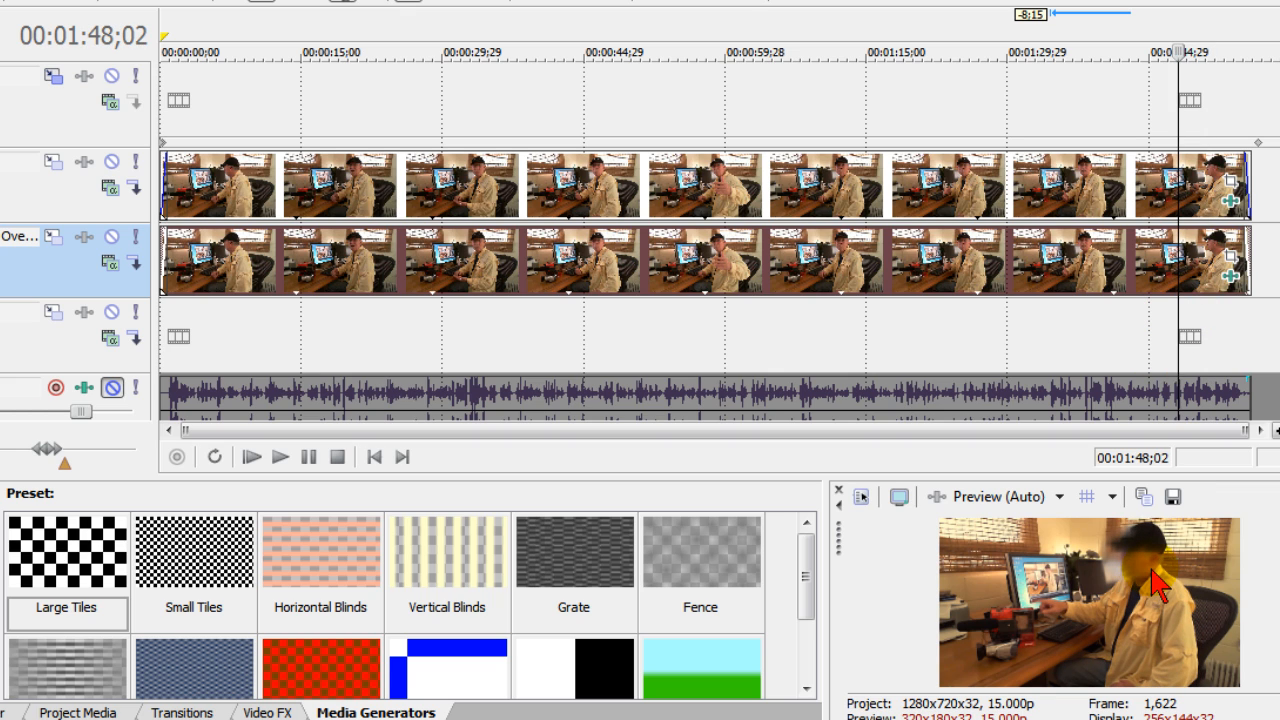
mouse_move(1235, 210)
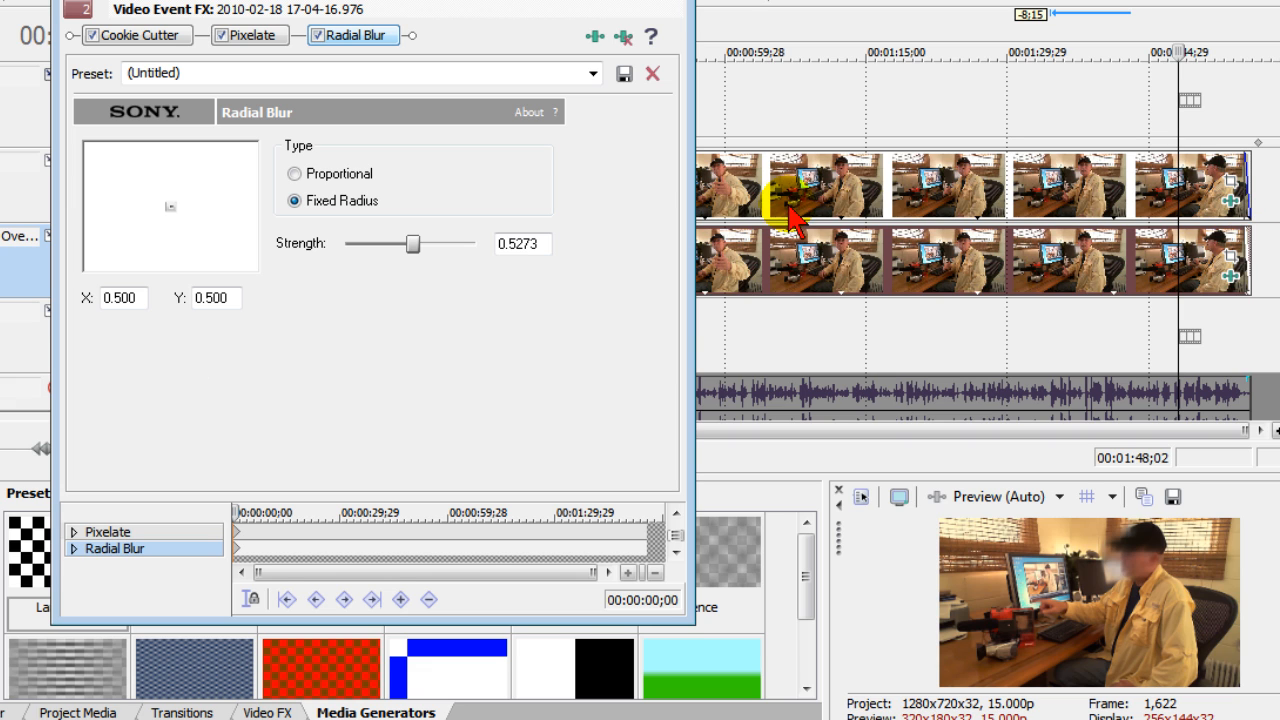
Keyframe Cookie Cutter near 00:01:35;05 and move its centre to X 0.624, Y 0.235.
left_click(137, 35)
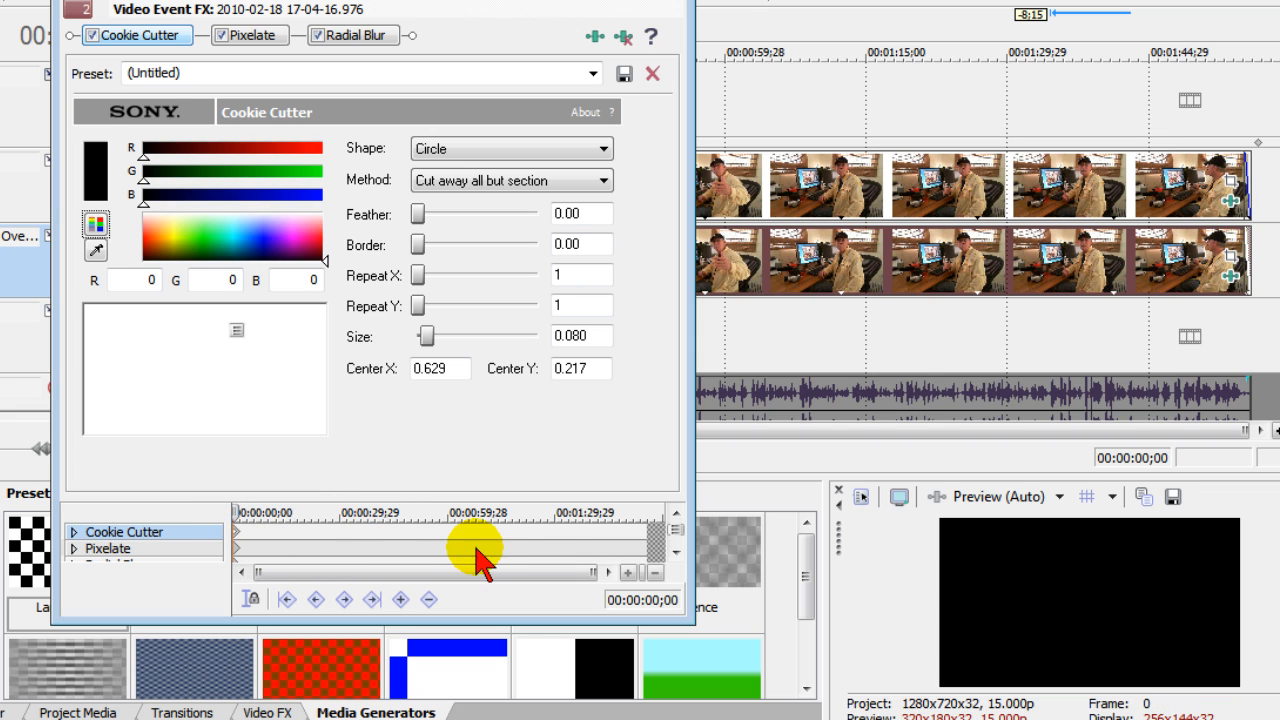
left_click_drag(475, 545, 530, 545)
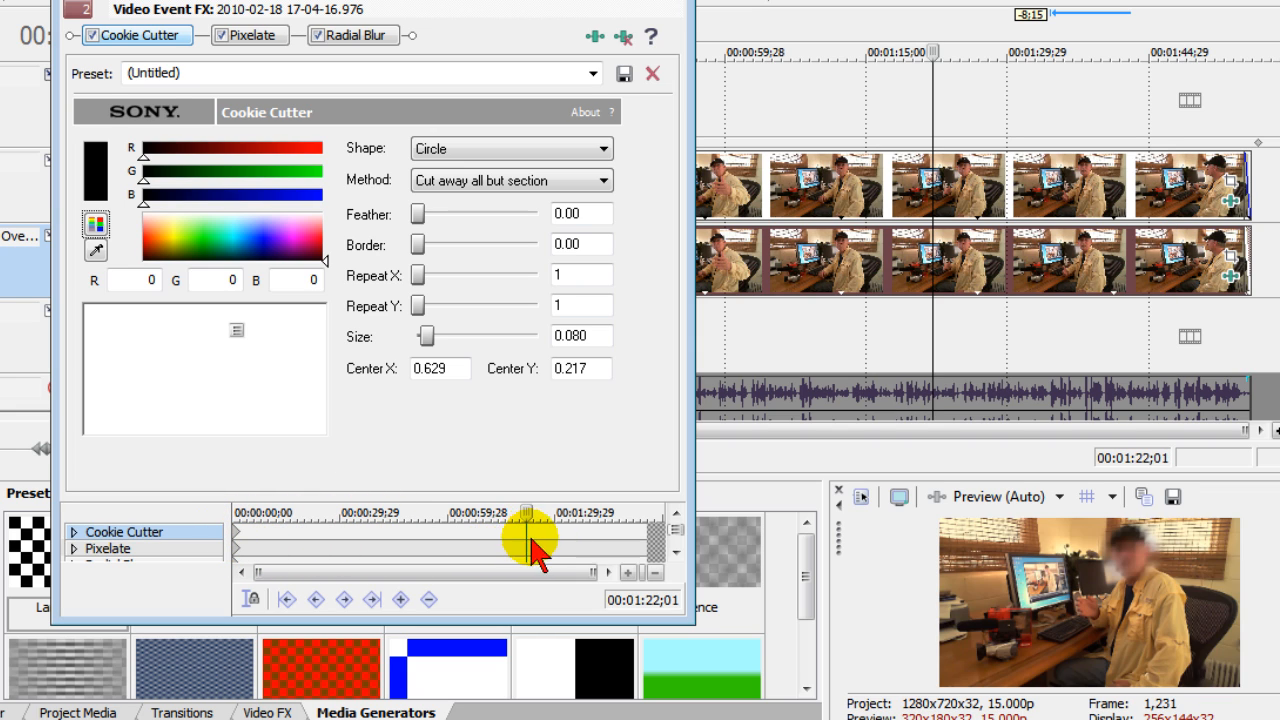
left_click_drag(530, 535, 590, 535)
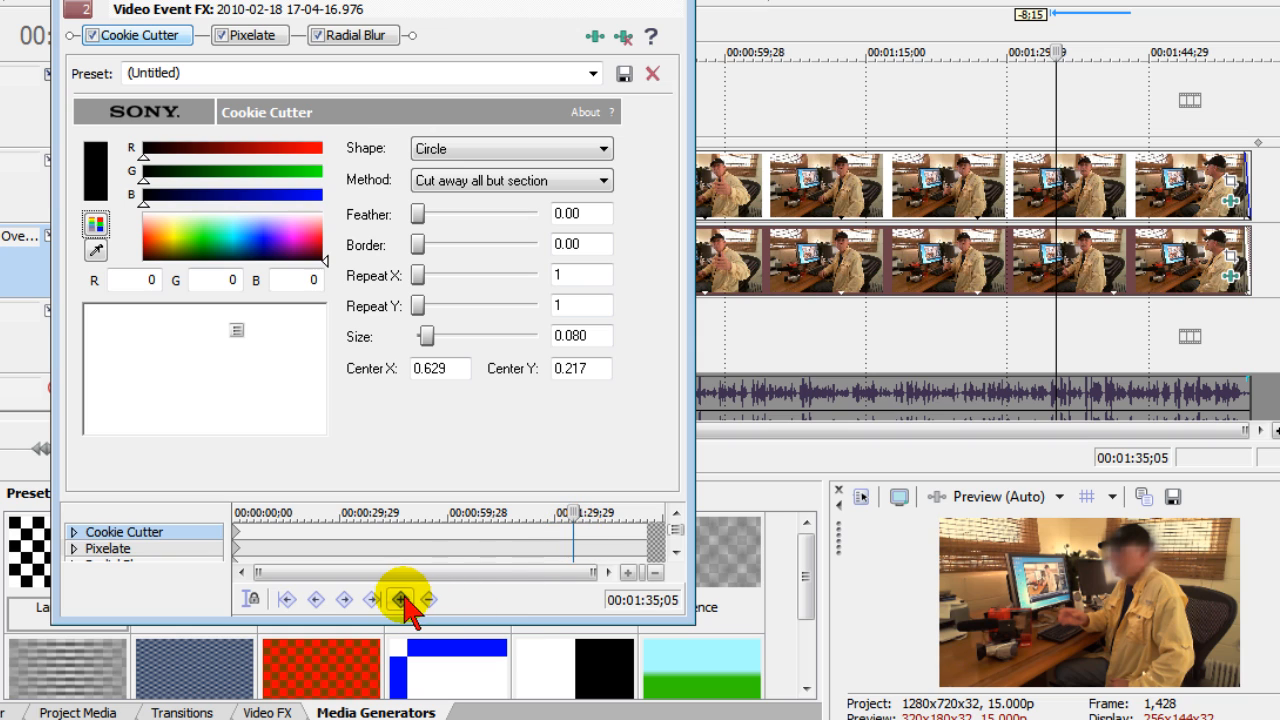
left_click(401, 599)
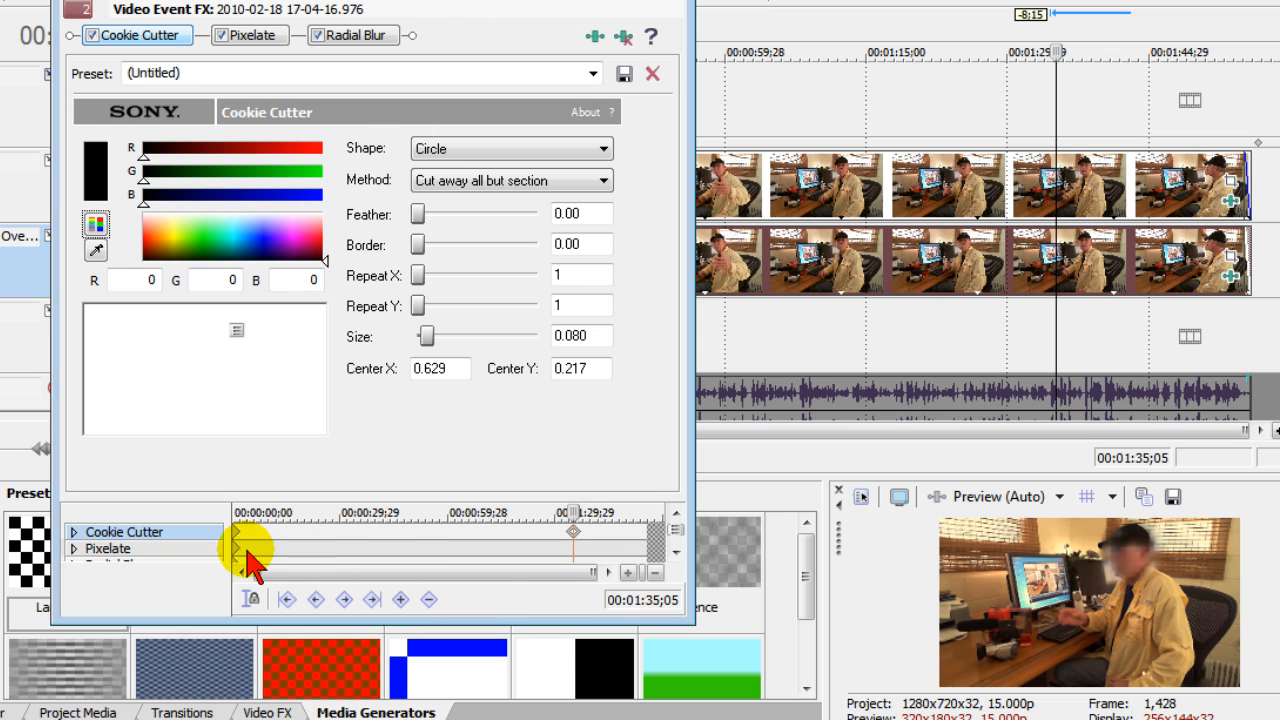
right_click(250, 548)
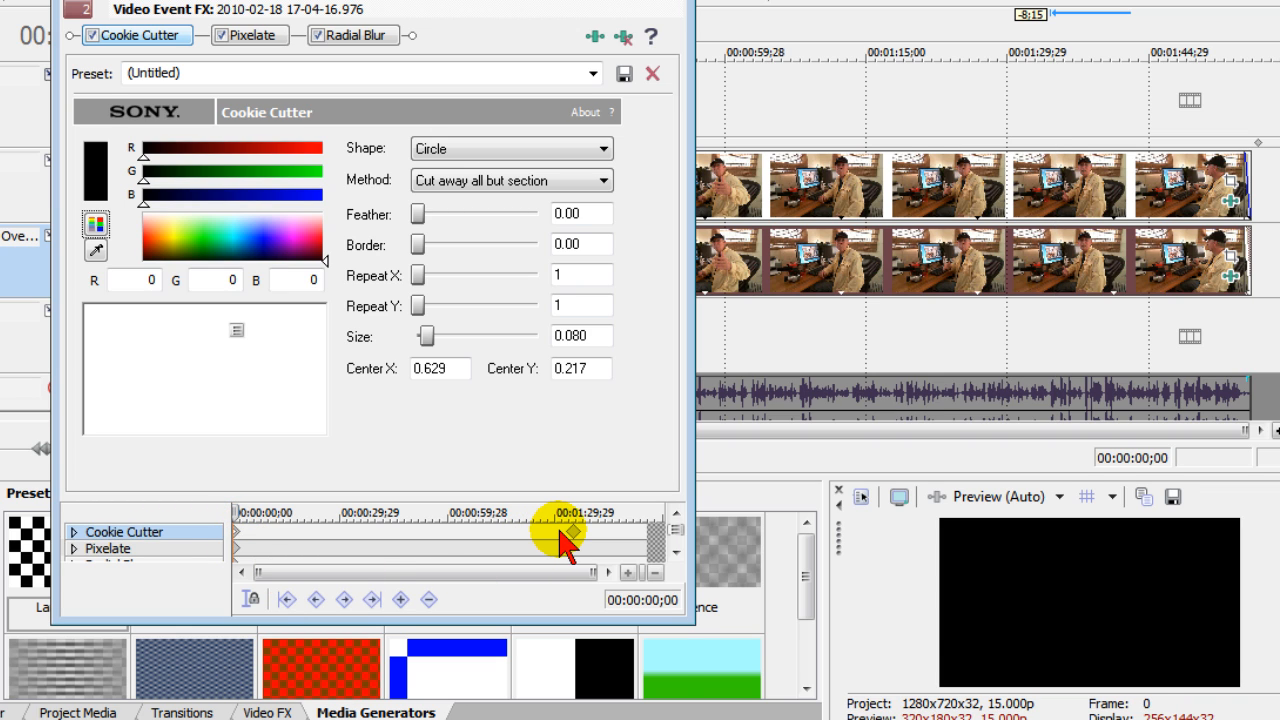
left_click_drag(560, 535, 565, 535)
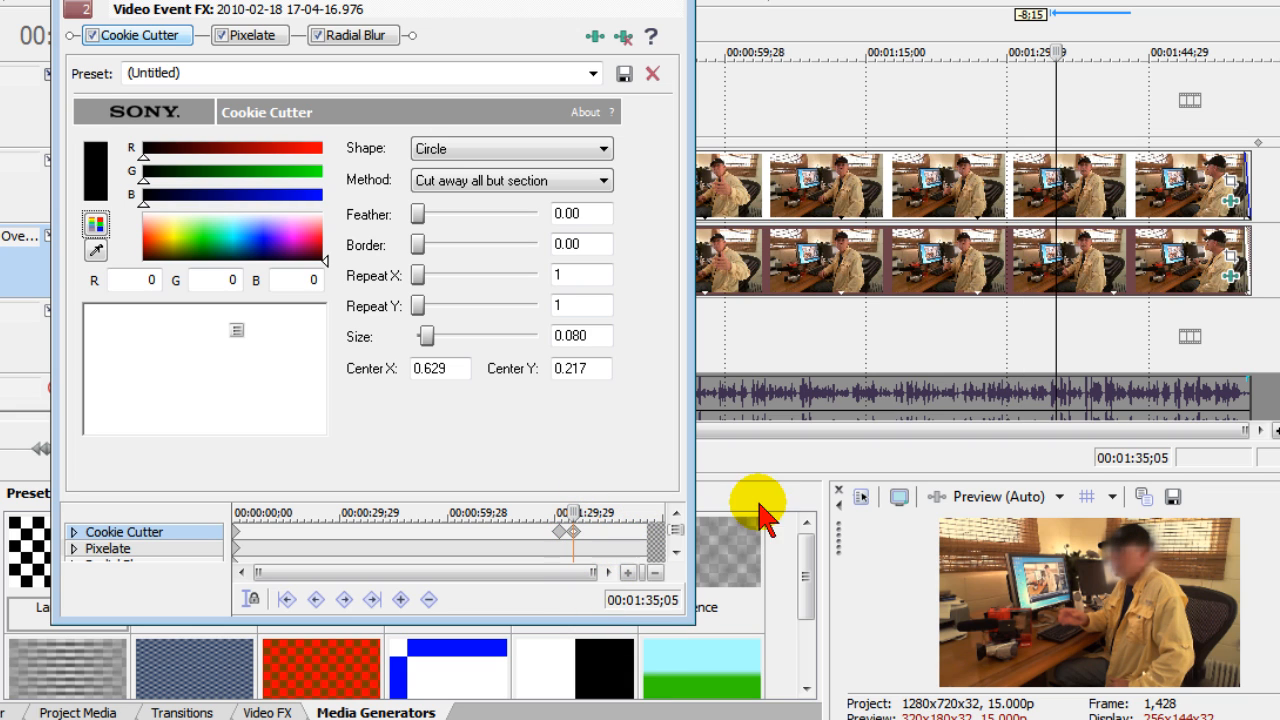
mouse_move(238, 330)
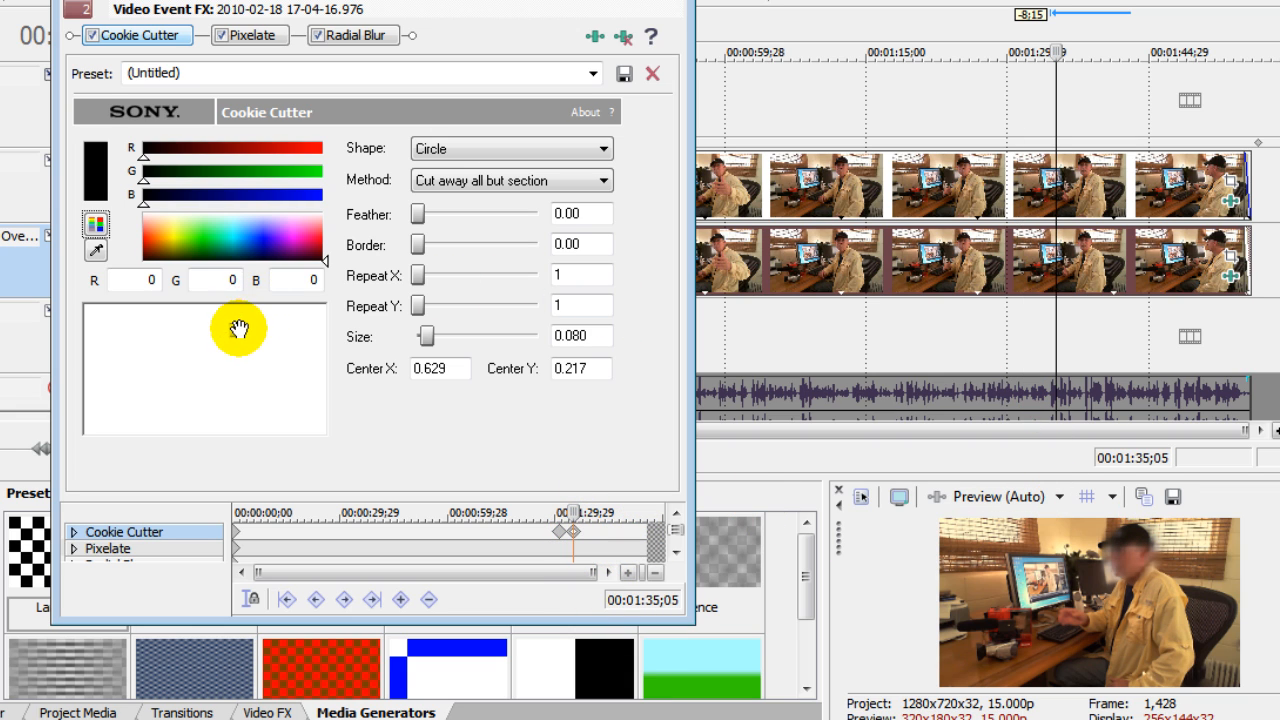
left_click_drag(240, 328, 235, 333)
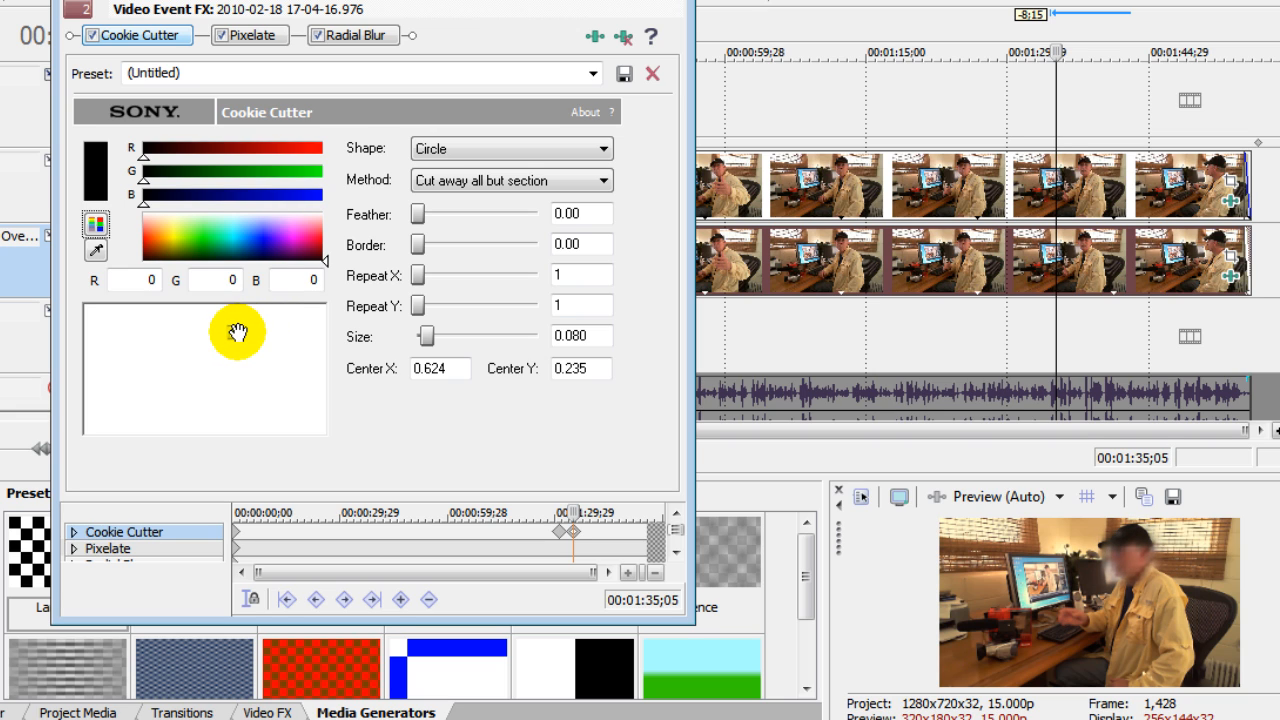
mouse_move(1240, 600)
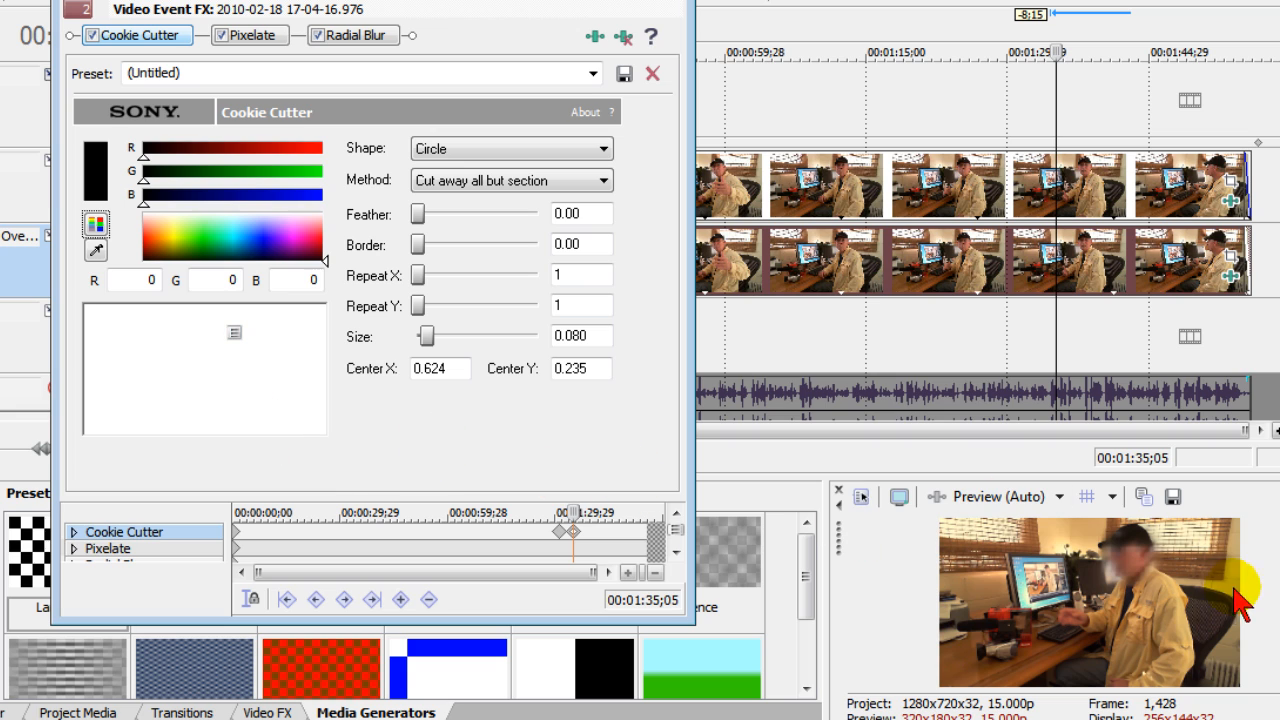
mouse_move(605, 545)
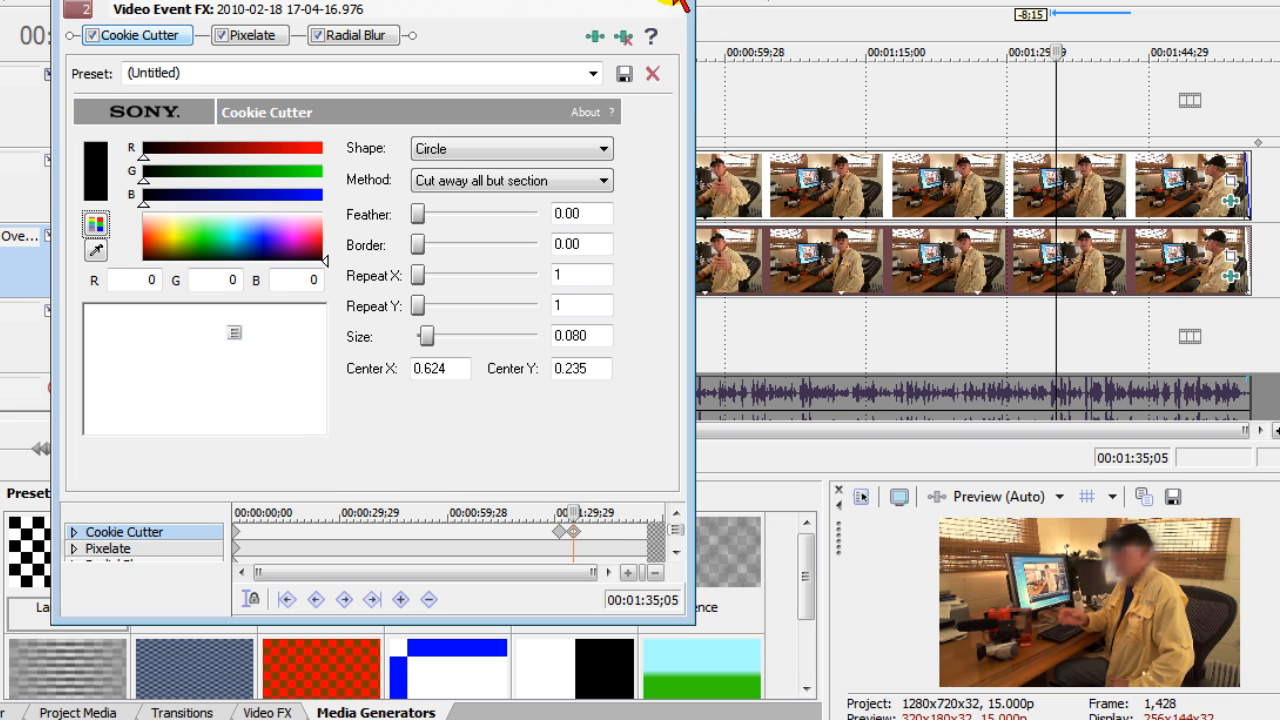
Close the Video Event FX window and briefly play the section around 1:35.
left_click(653, 73)
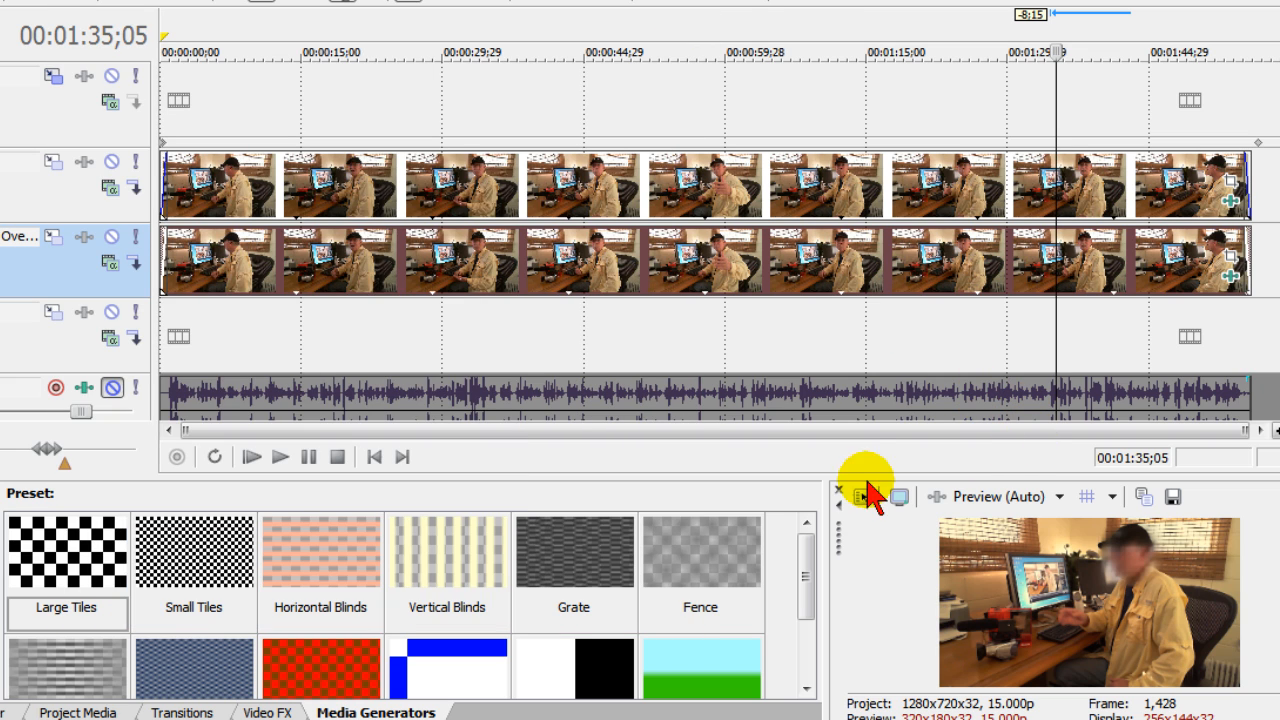
left_click(281, 457)
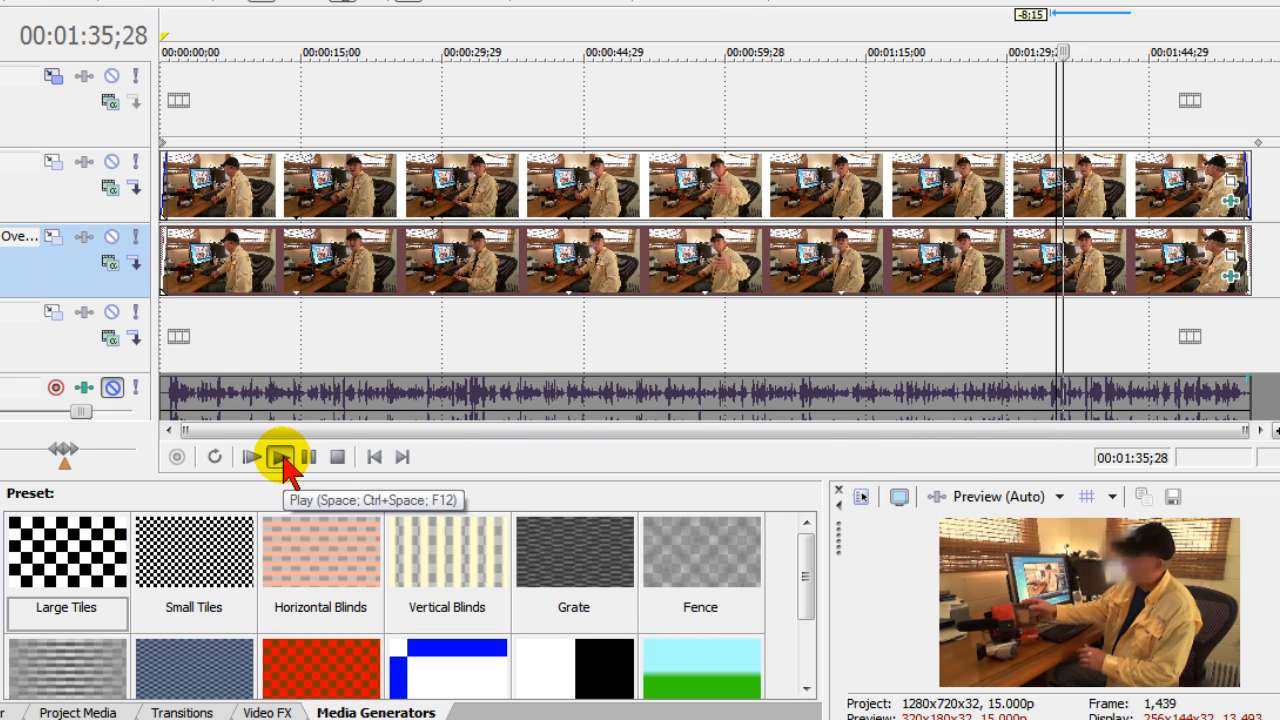
left_click(281, 457)
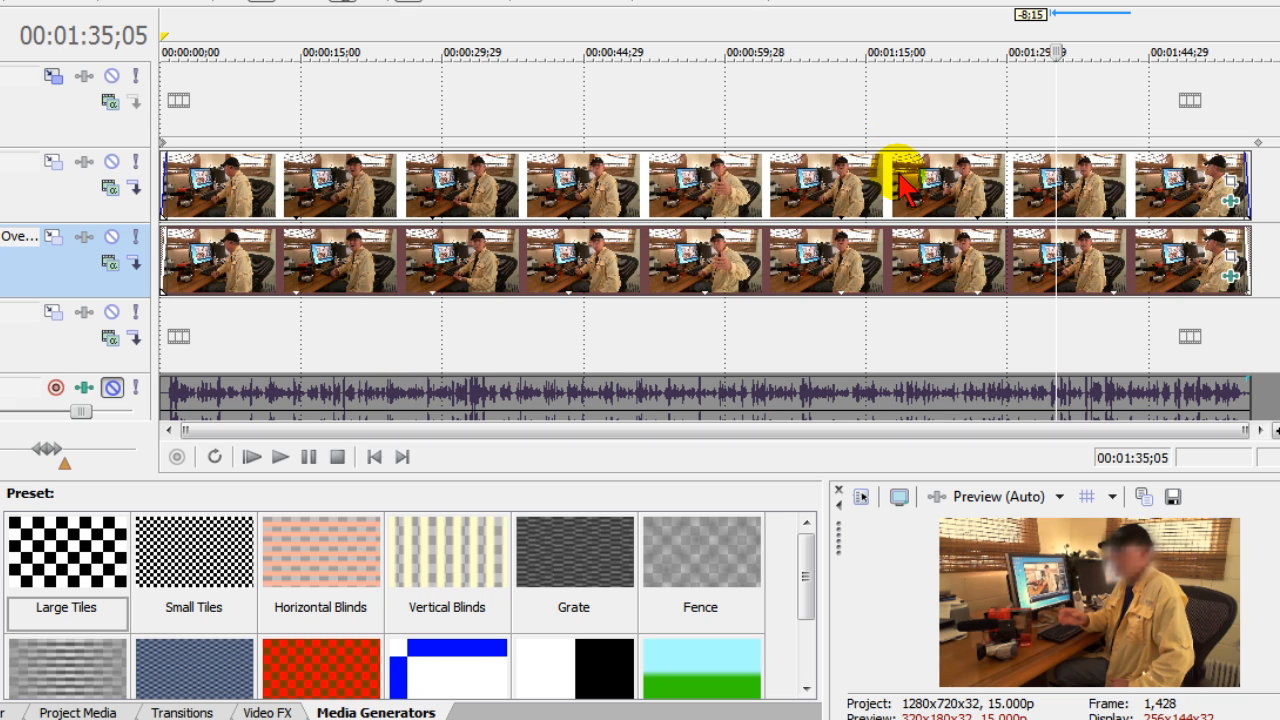
mouse_move(975, 165)
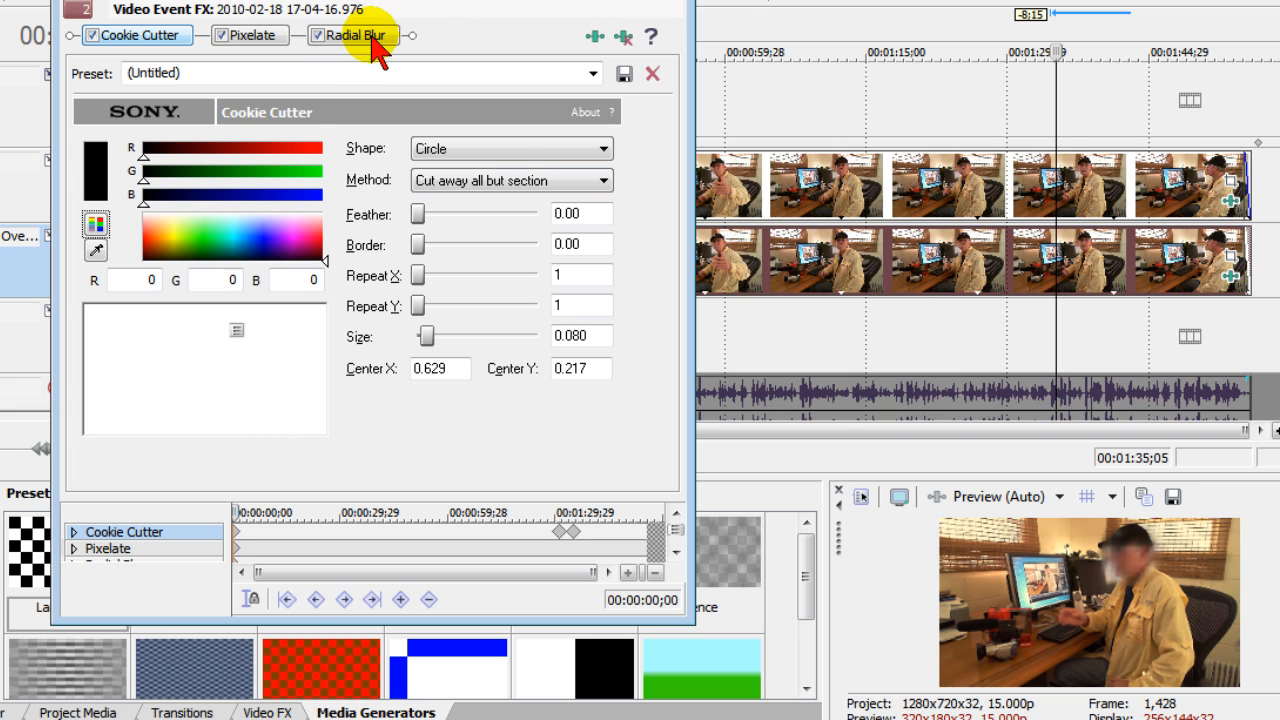
left_click(652, 73)
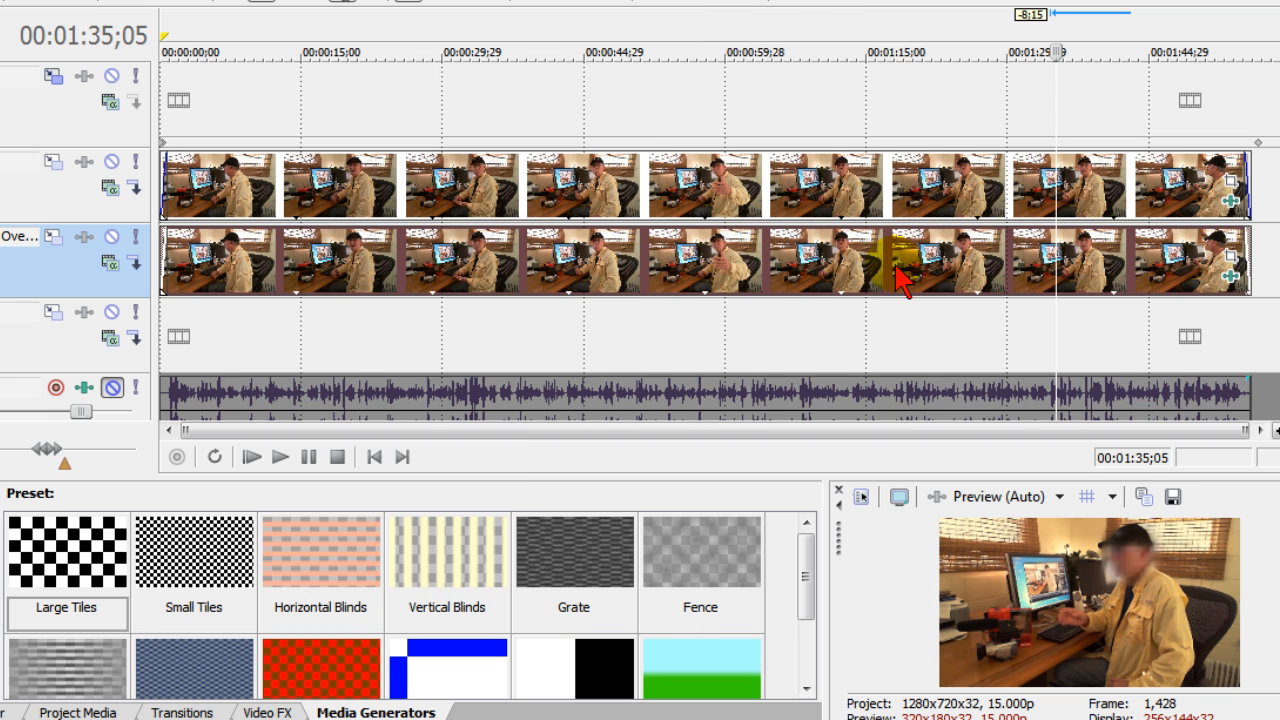
mouse_move(978, 430)
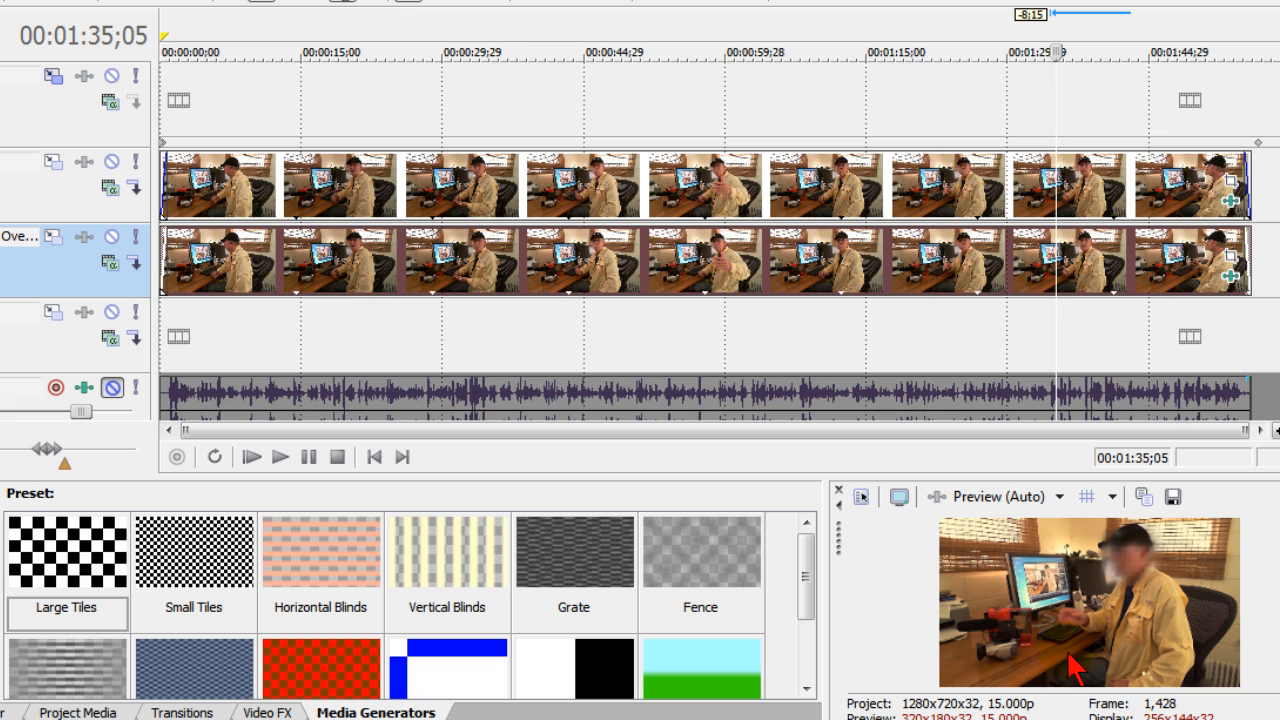
mouse_move(1010, 670)
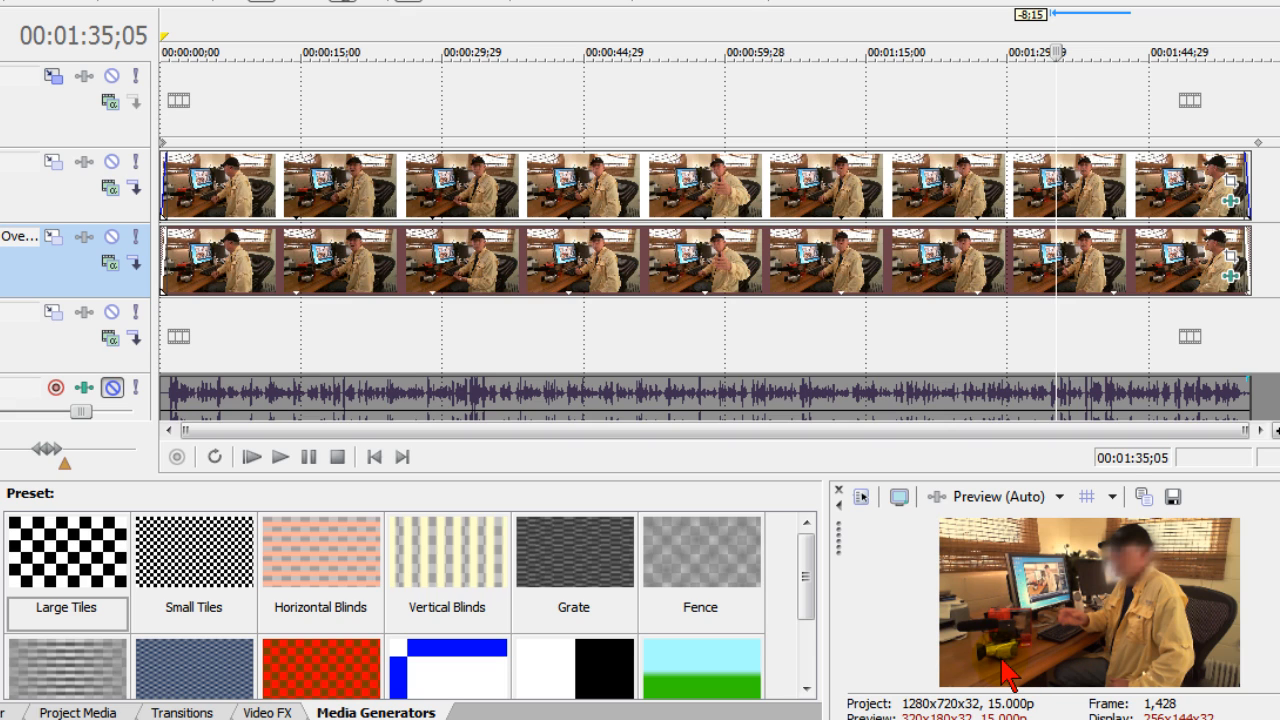